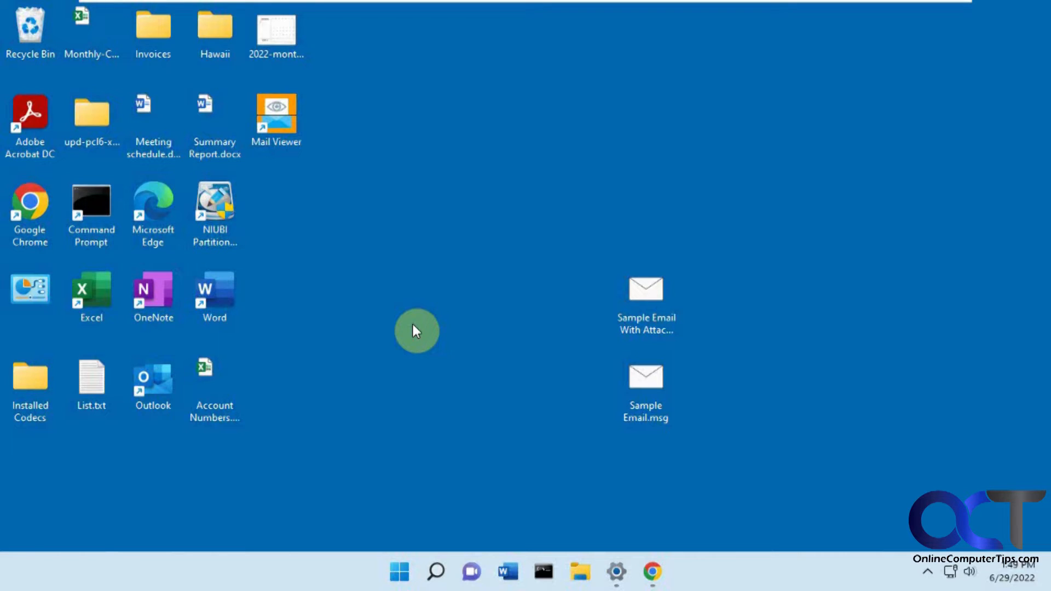
mouse_move(608, 410)
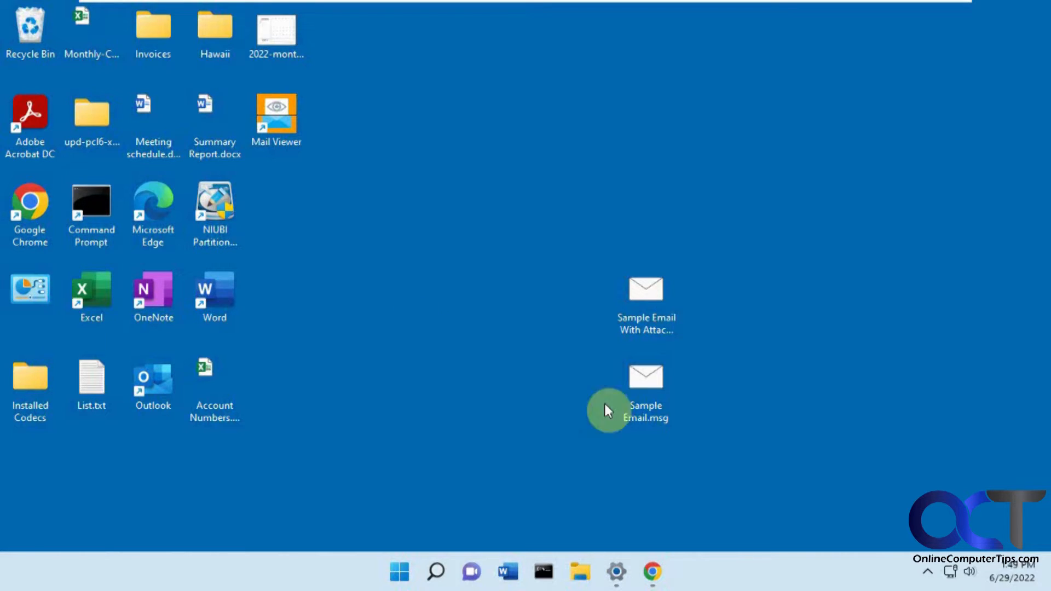
View Sample Email.msg and scroll through its Webinar subject, sender and Microsoft Security body.
click(646, 389)
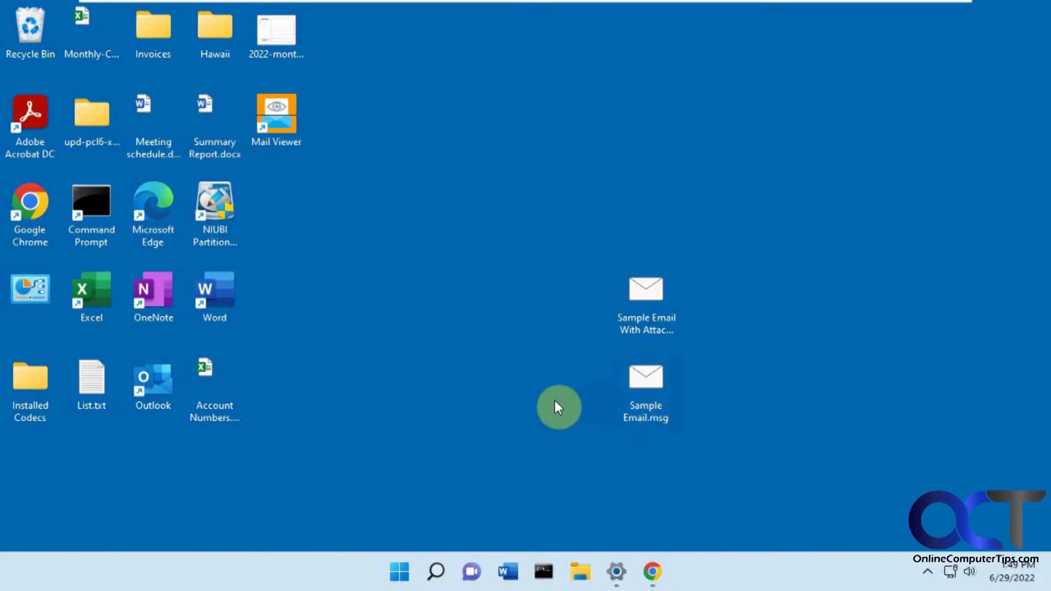
mouse_move(539, 243)
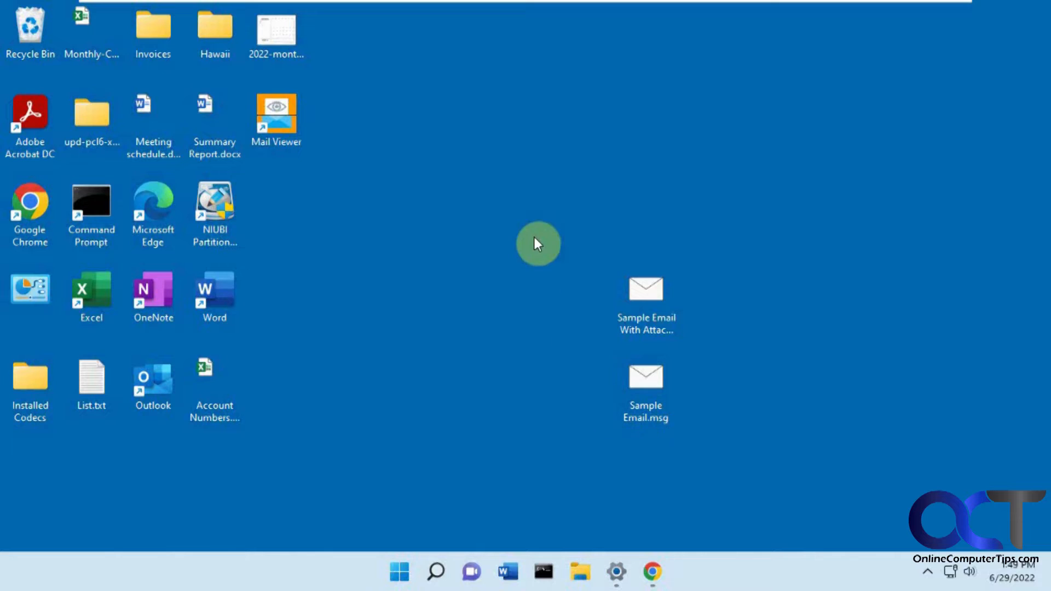
mouse_move(459, 364)
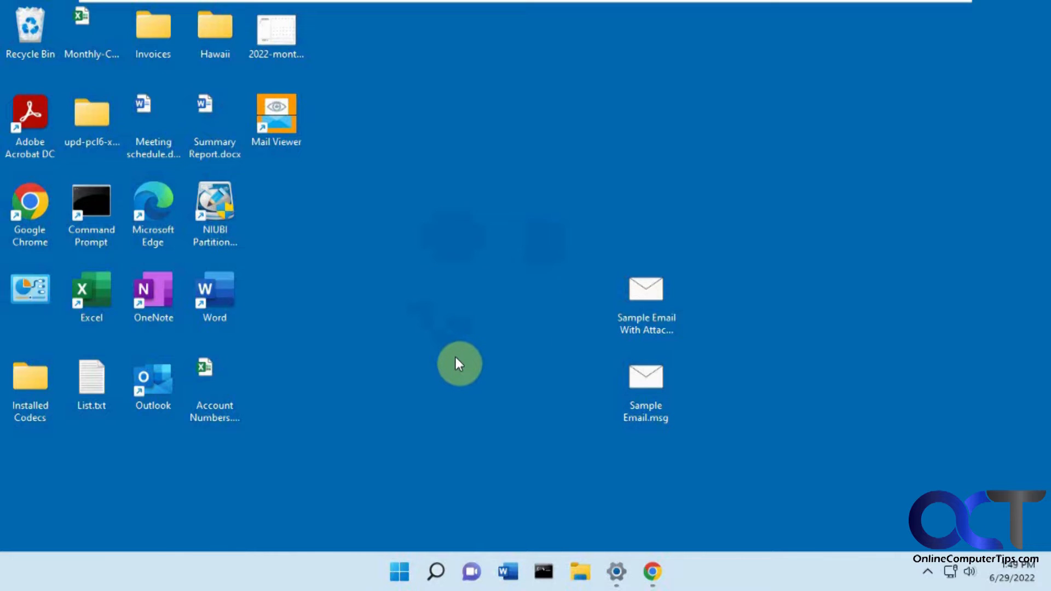
mouse_move(319, 307)
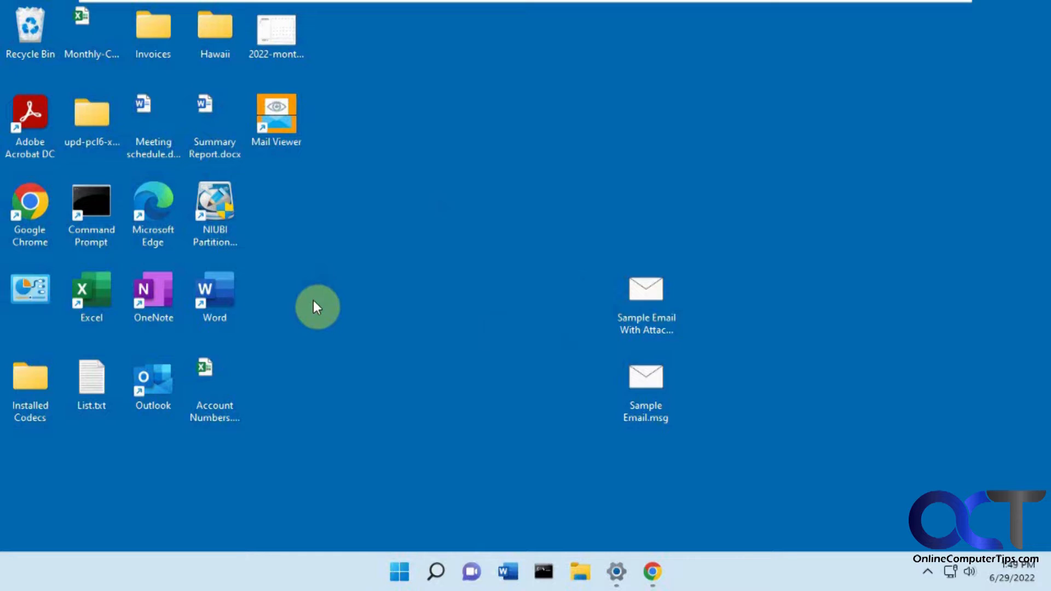
mouse_move(373, 298)
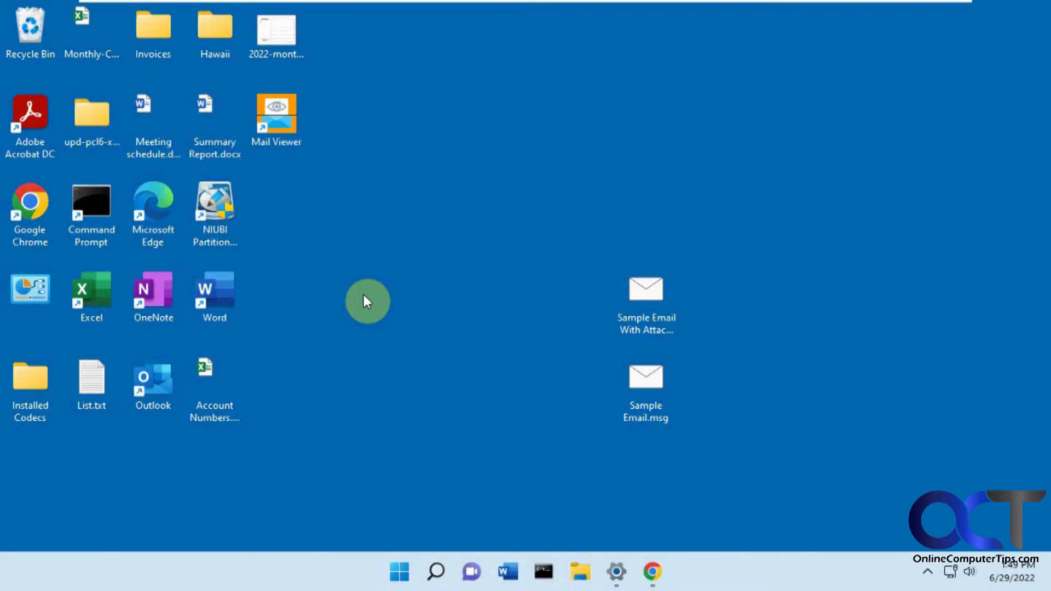
mouse_move(650, 174)
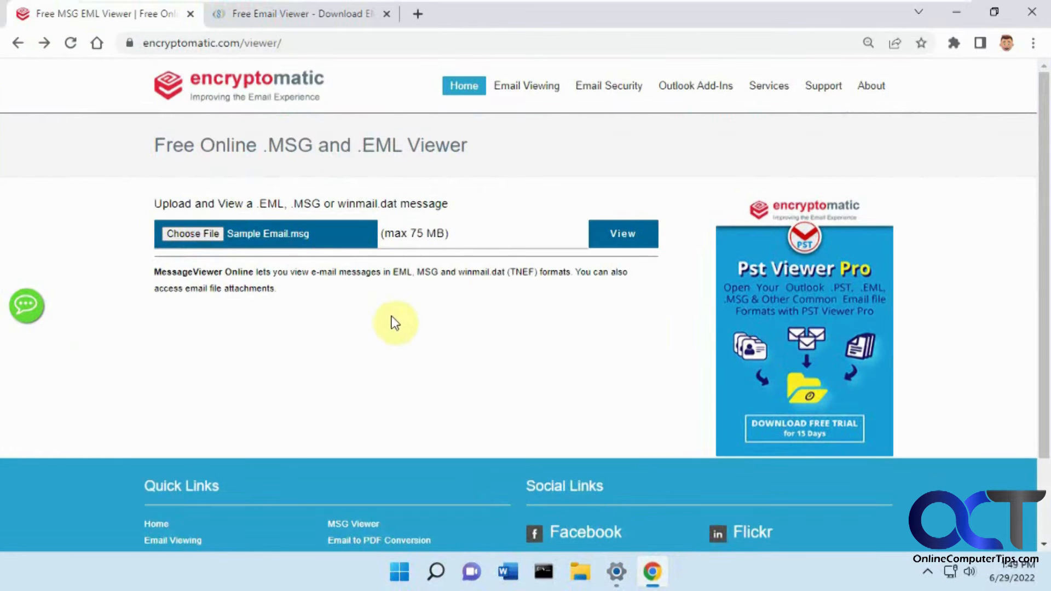
mouse_move(262, 94)
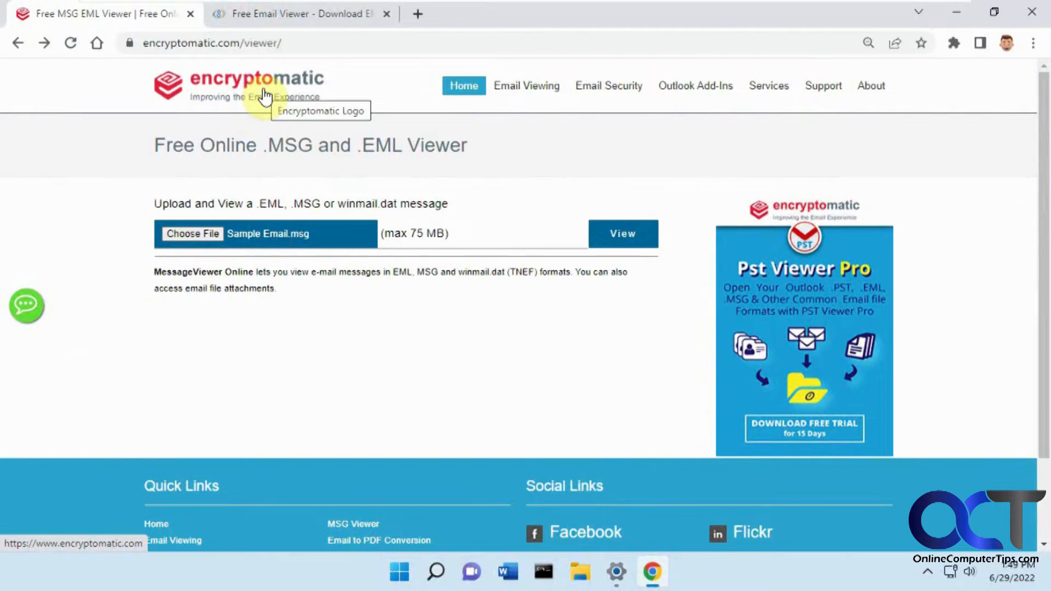
mouse_move(258, 148)
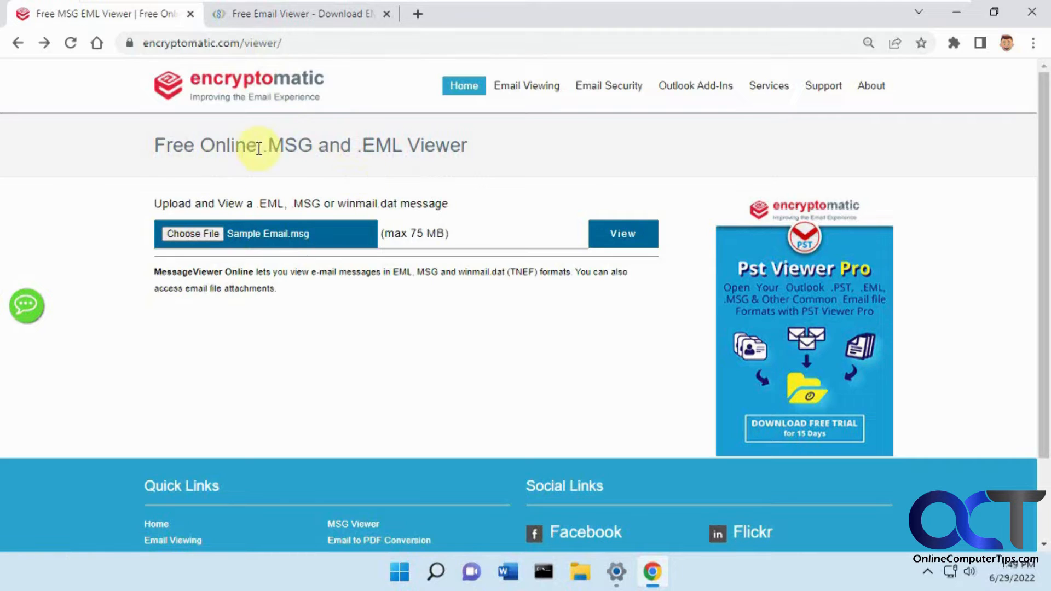
mouse_move(344, 167)
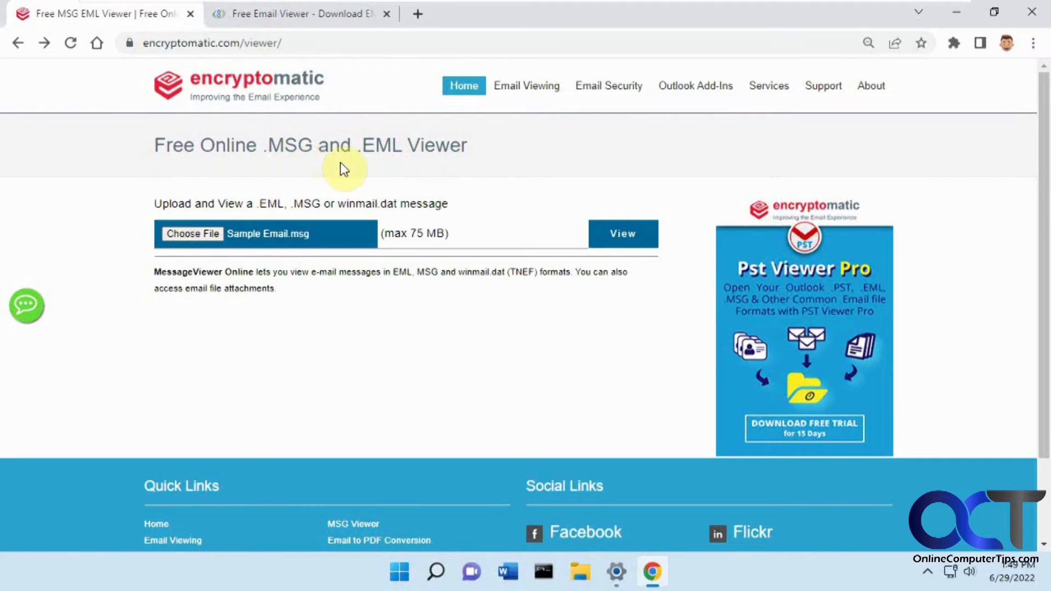
mouse_move(382, 187)
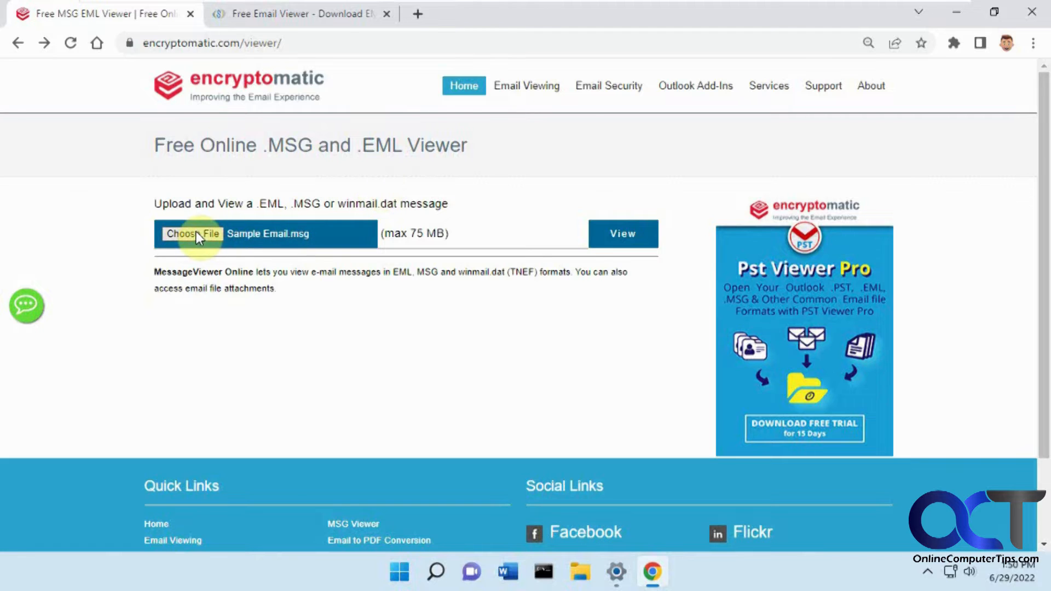
click(193, 233)
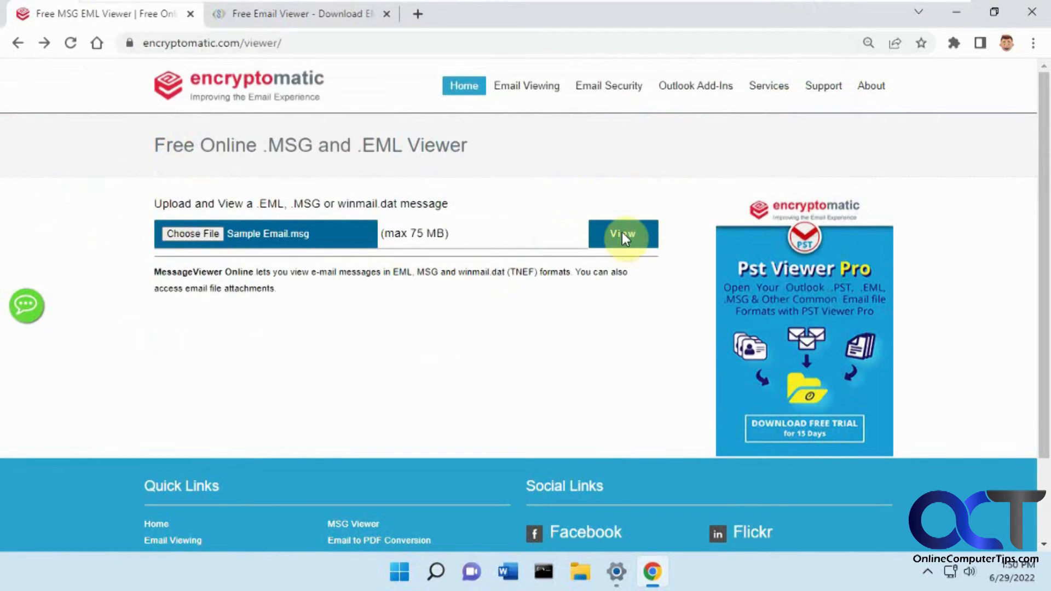
click(622, 235)
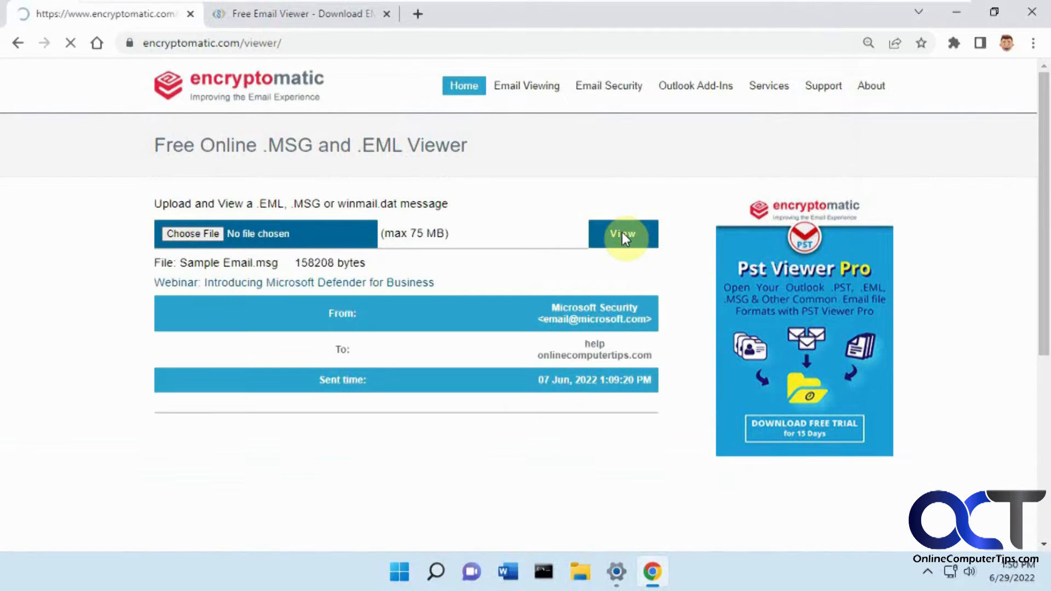
click(622, 233)
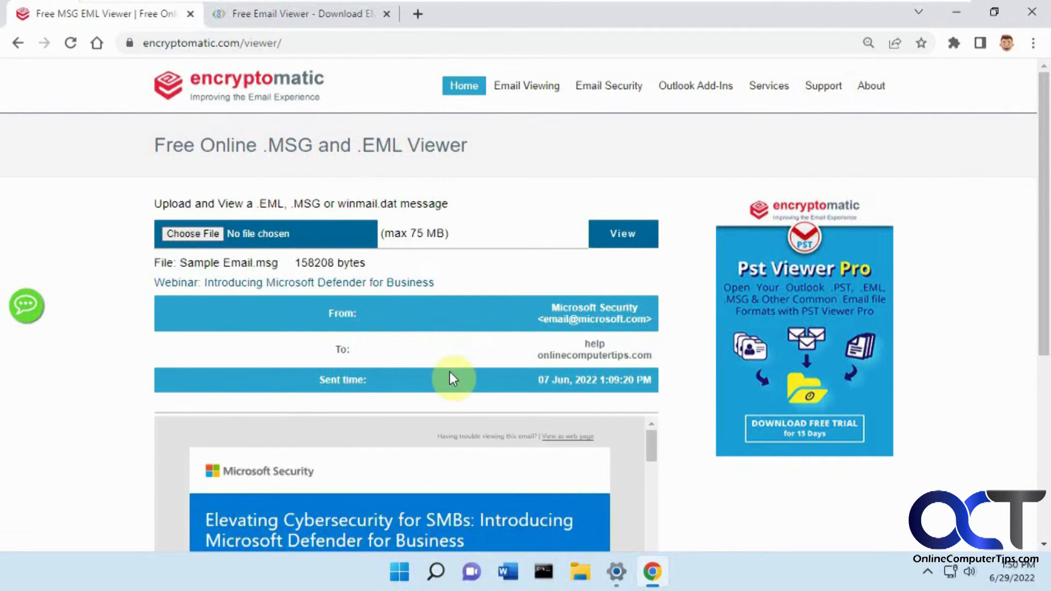
scroll(down, 3)
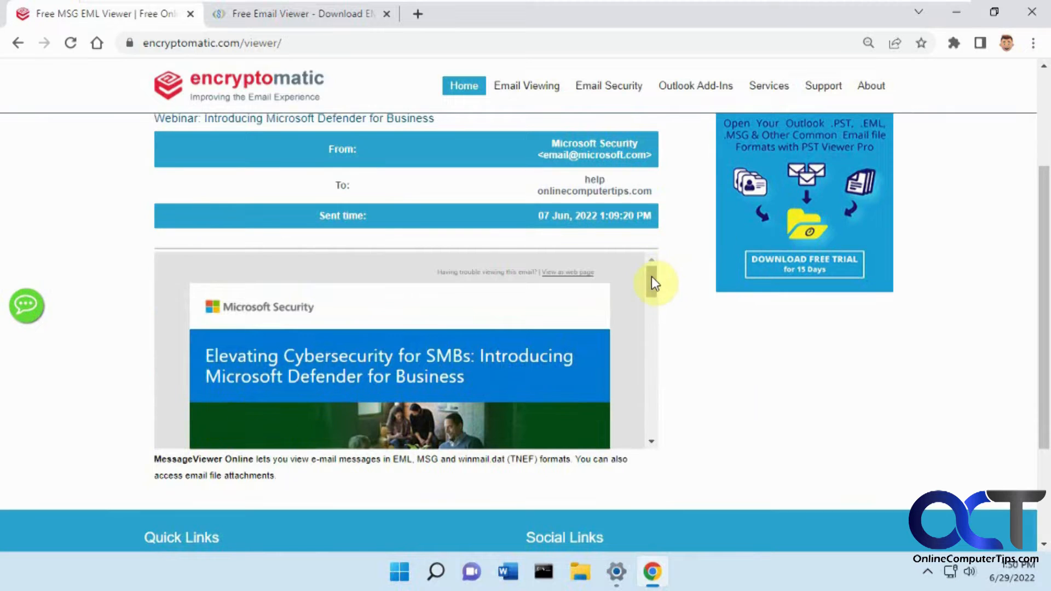
scroll(down, 3)
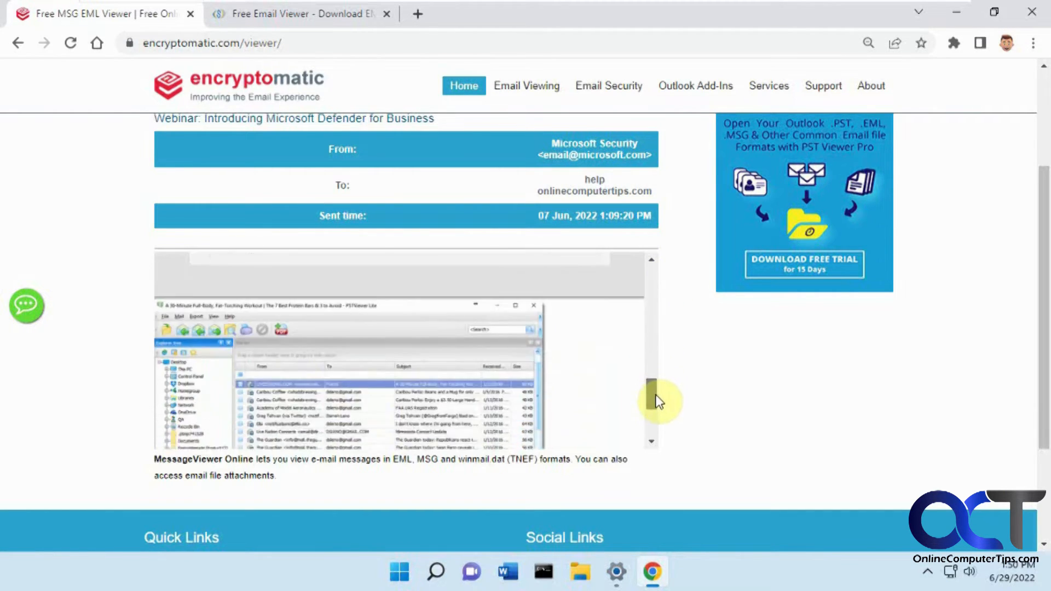
click(651, 260)
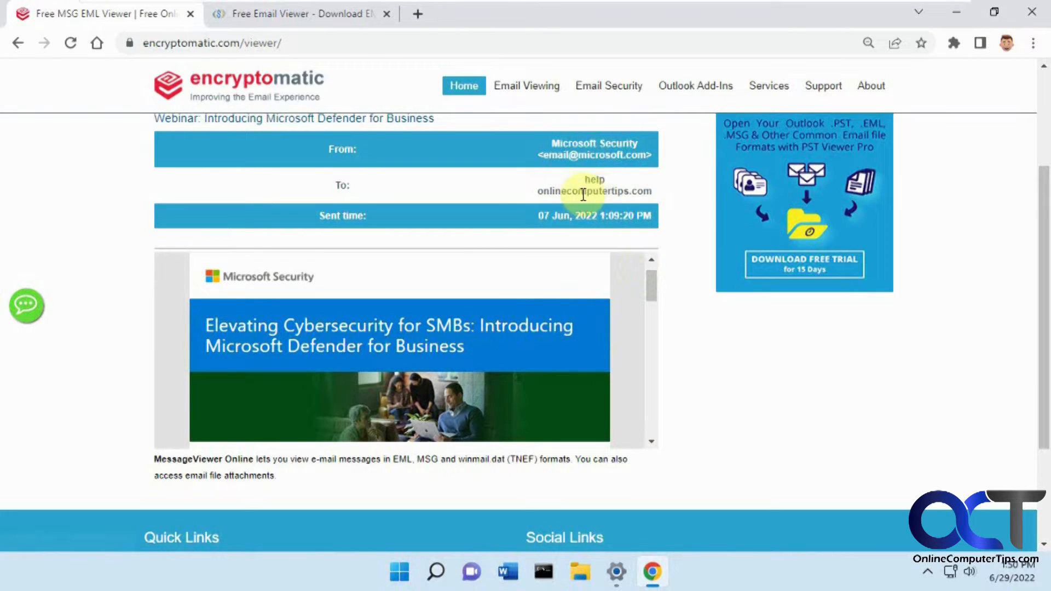
mouse_move(470, 261)
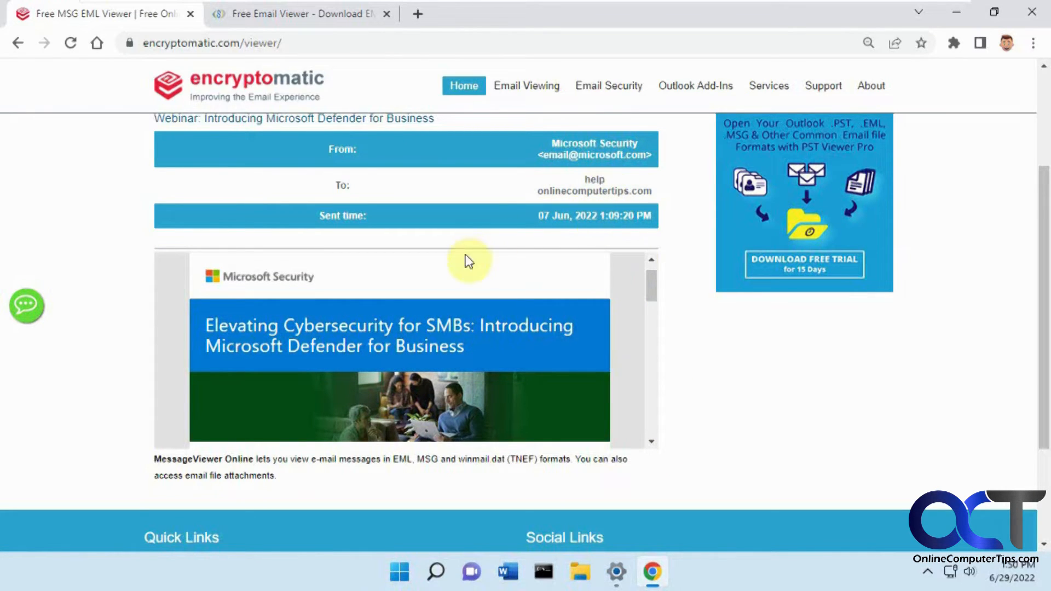
scroll(up, 3)
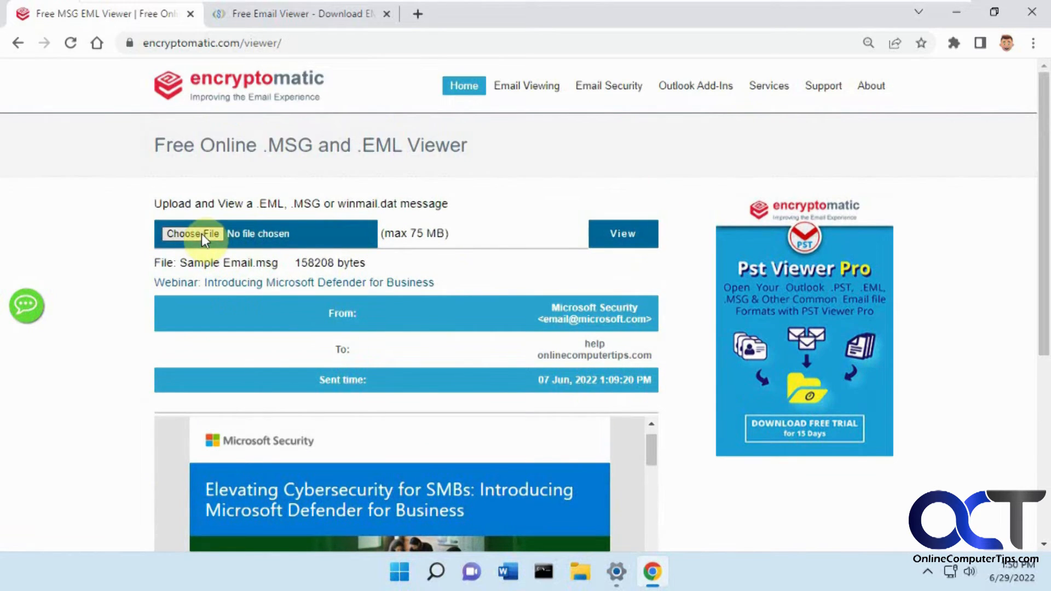
click(193, 233)
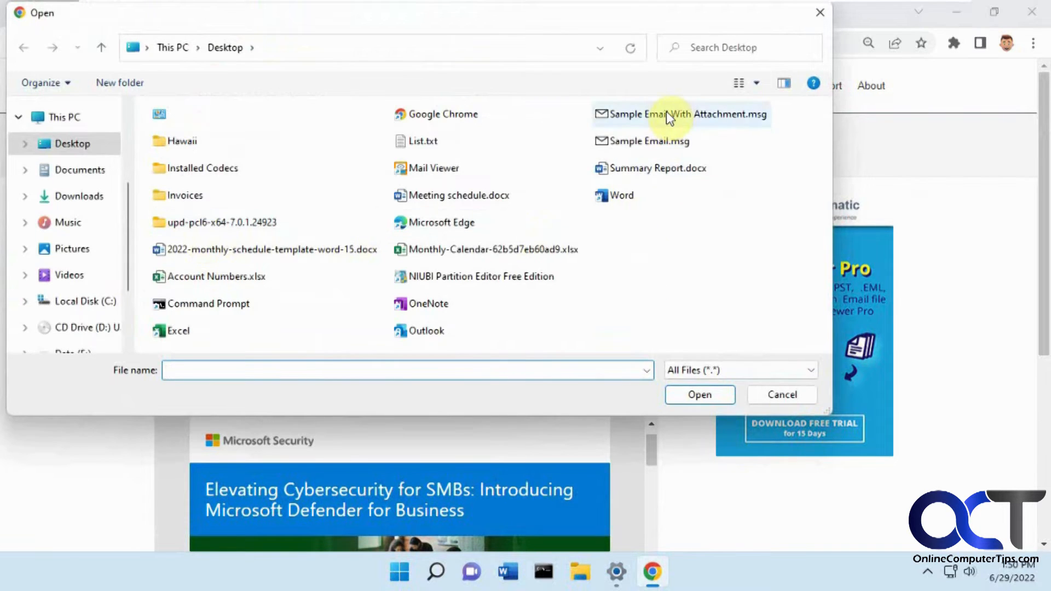
click(680, 114)
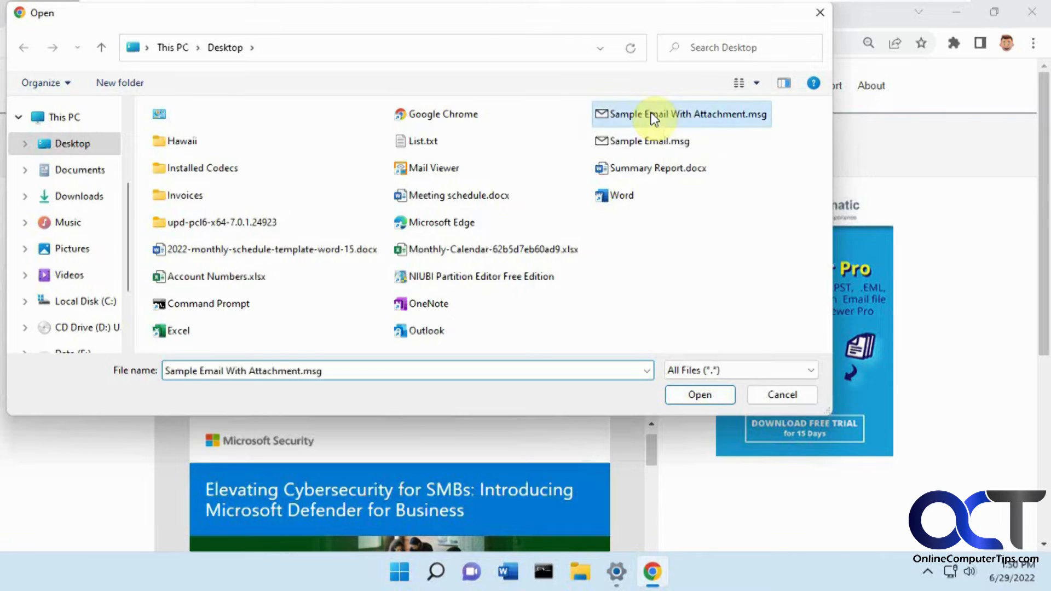
click(700, 394)
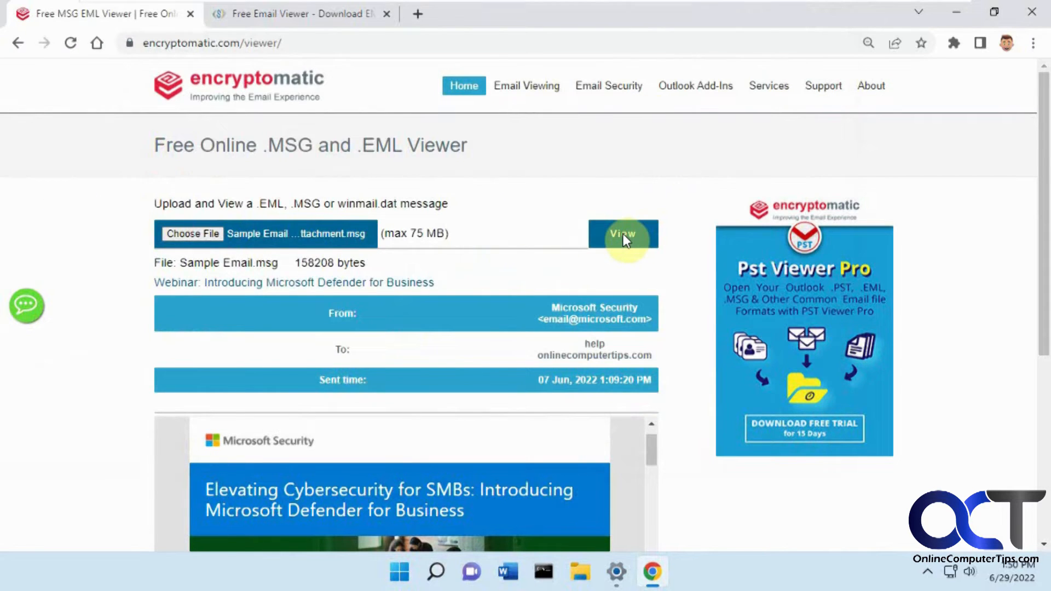
click(623, 233)
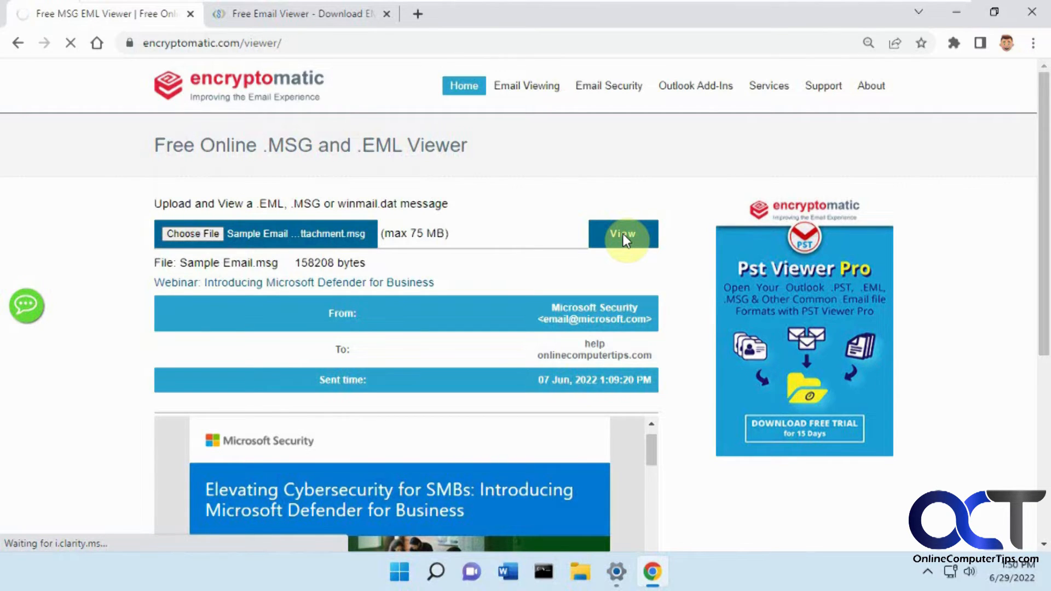
click(624, 234)
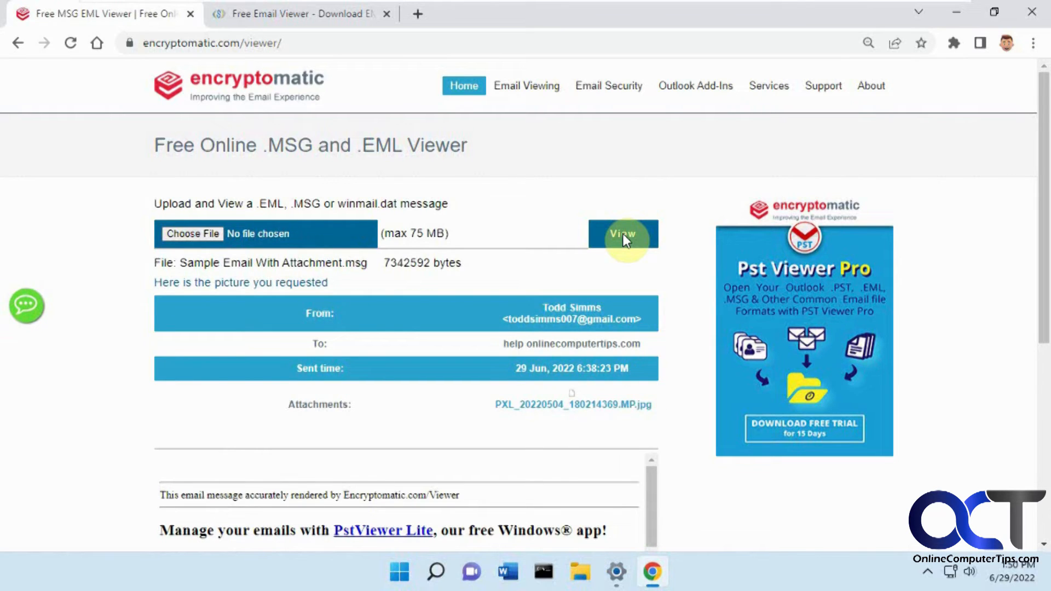
mouse_move(195, 288)
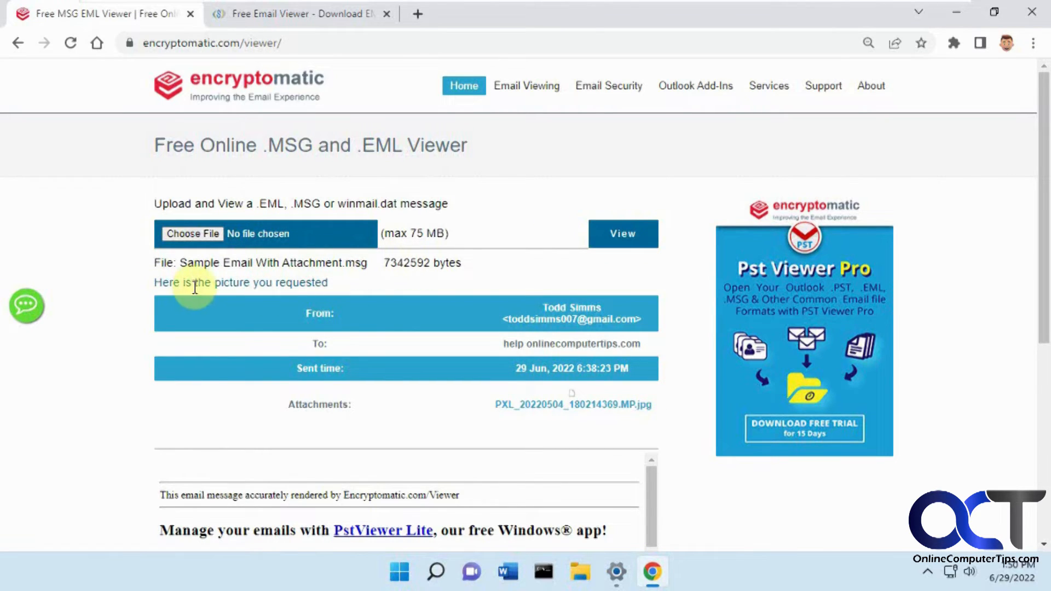
mouse_move(459, 317)
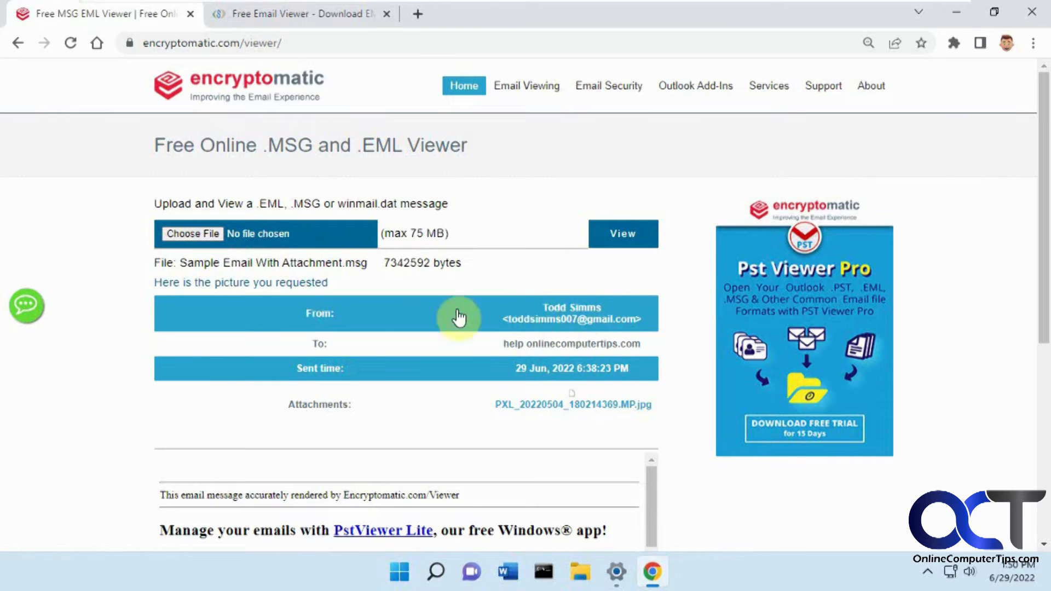
mouse_move(510, 413)
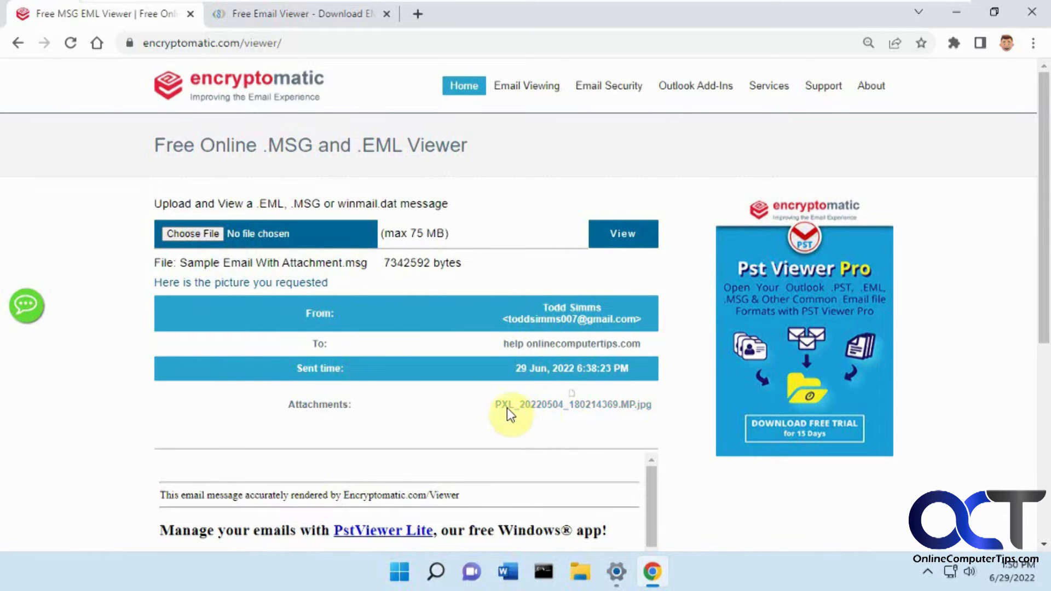
scroll(down, 3)
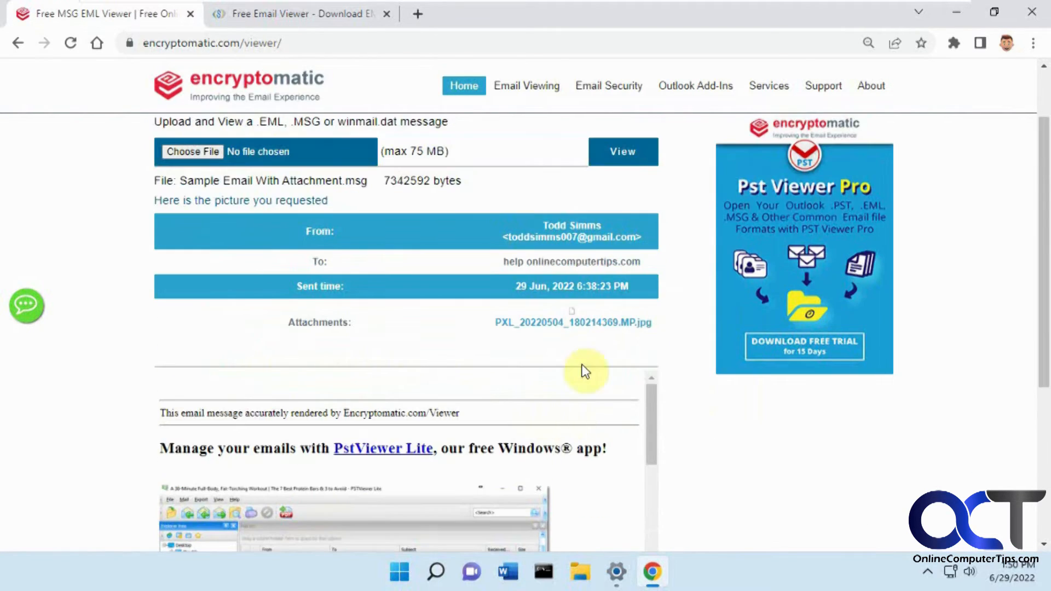
click(571, 322)
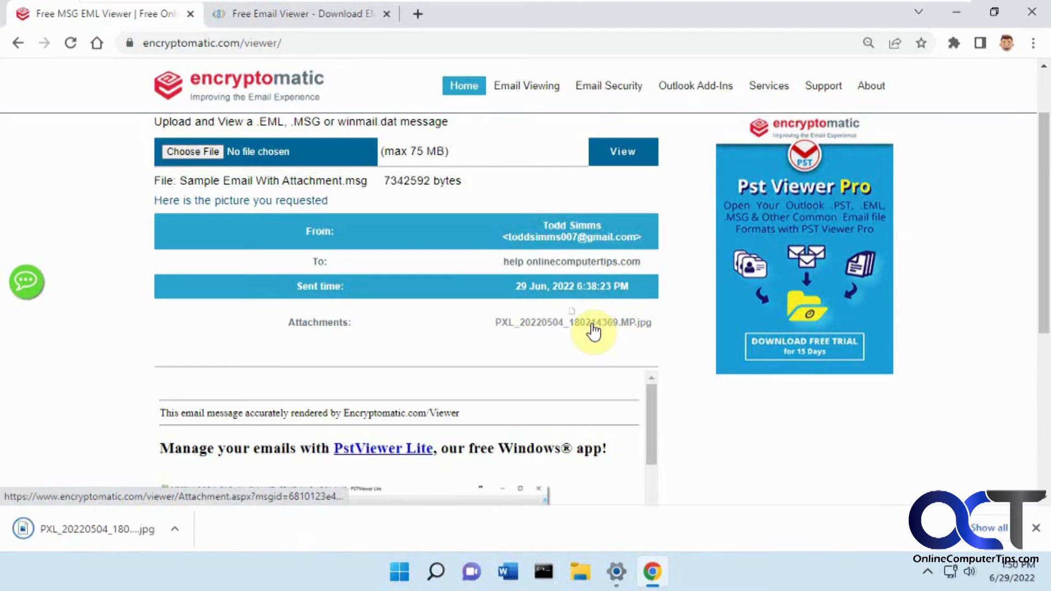
mouse_move(91, 529)
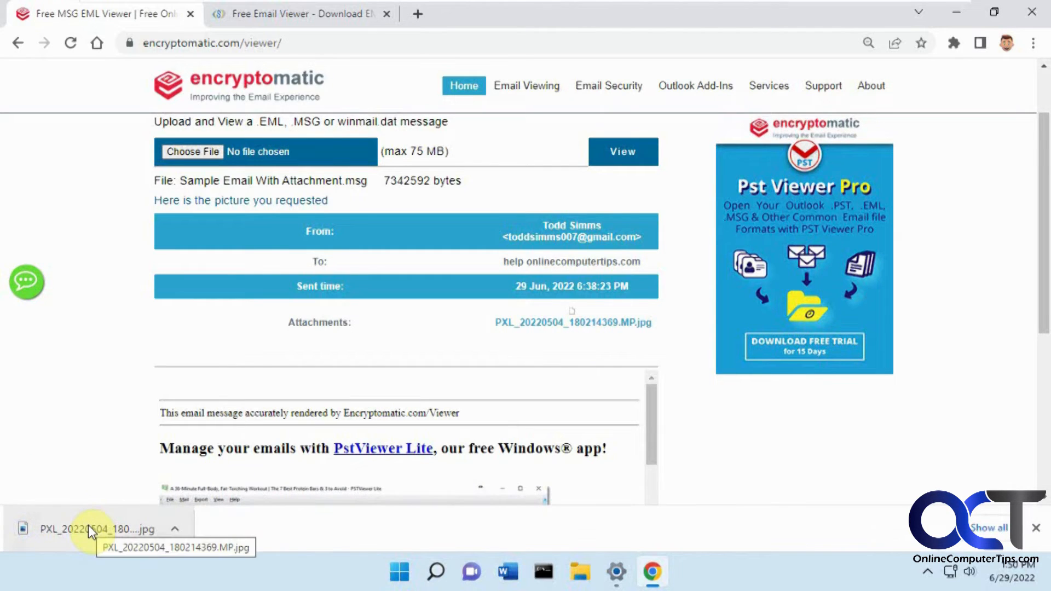
click(98, 529)
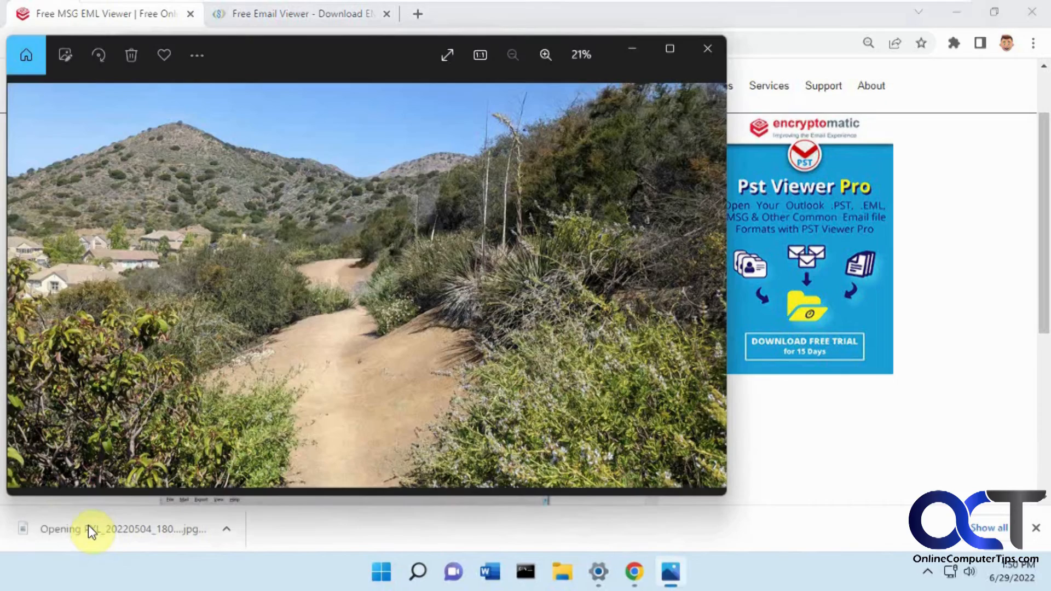
mouse_move(709, 55)
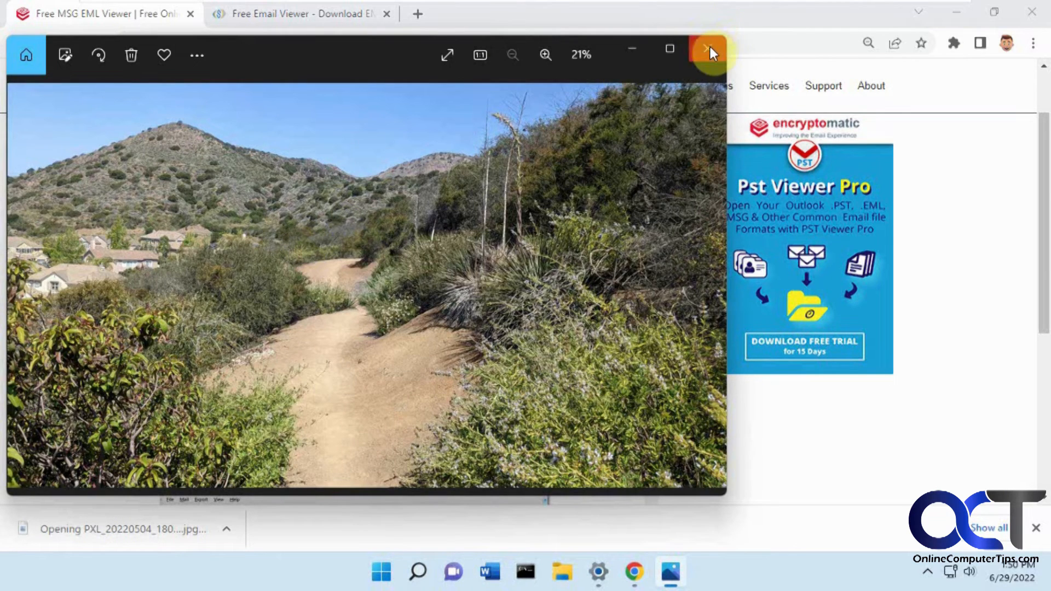
click(710, 55)
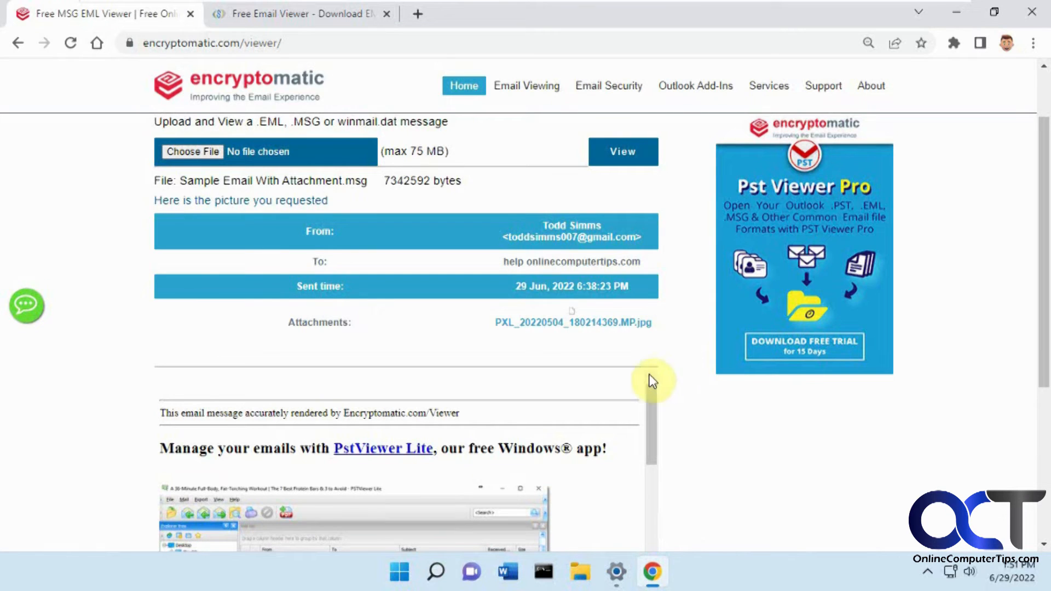
mouse_move(616, 477)
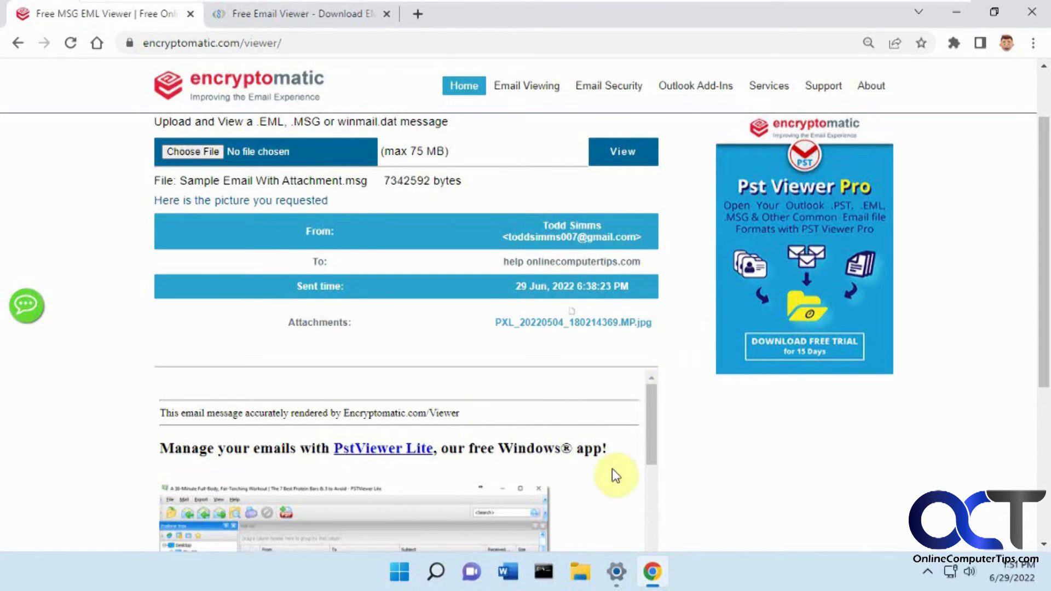
mouse_move(897, 169)
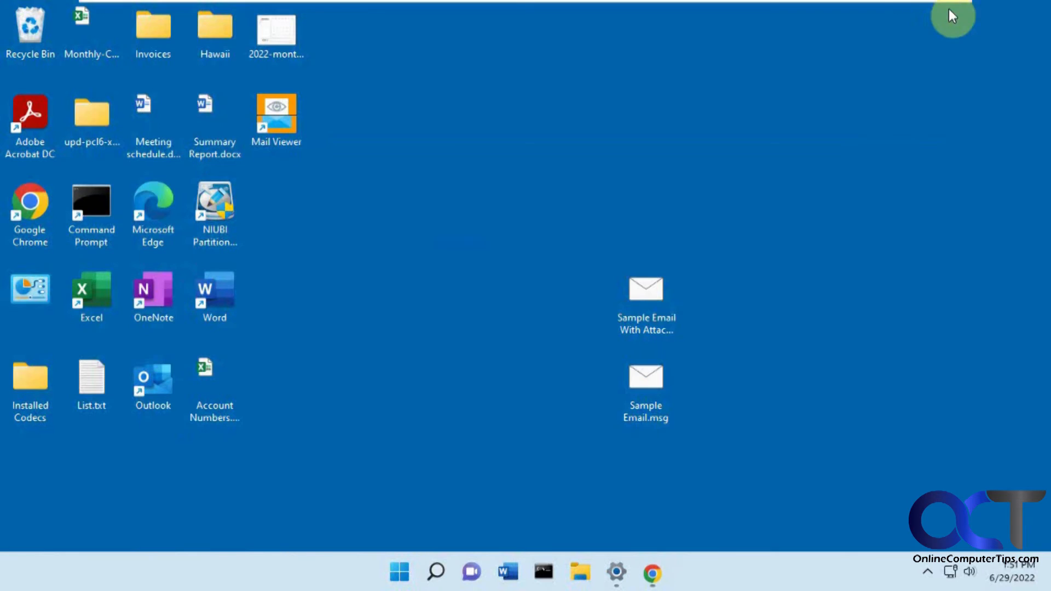
mouse_move(433, 255)
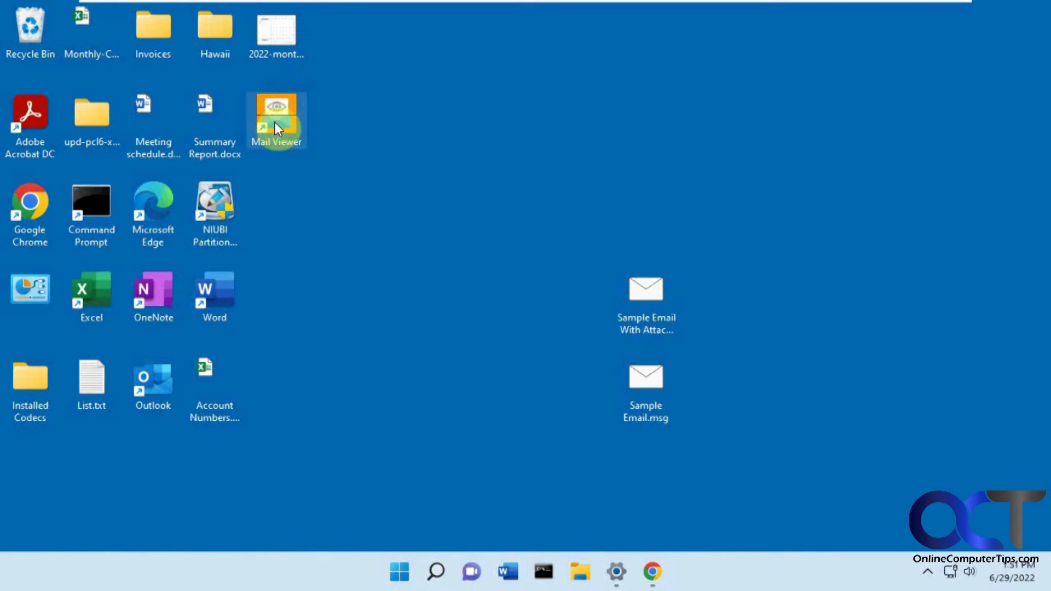
Launch Mail Viewer and open Sample Email.msg via File > Open.
double_click(276, 122)
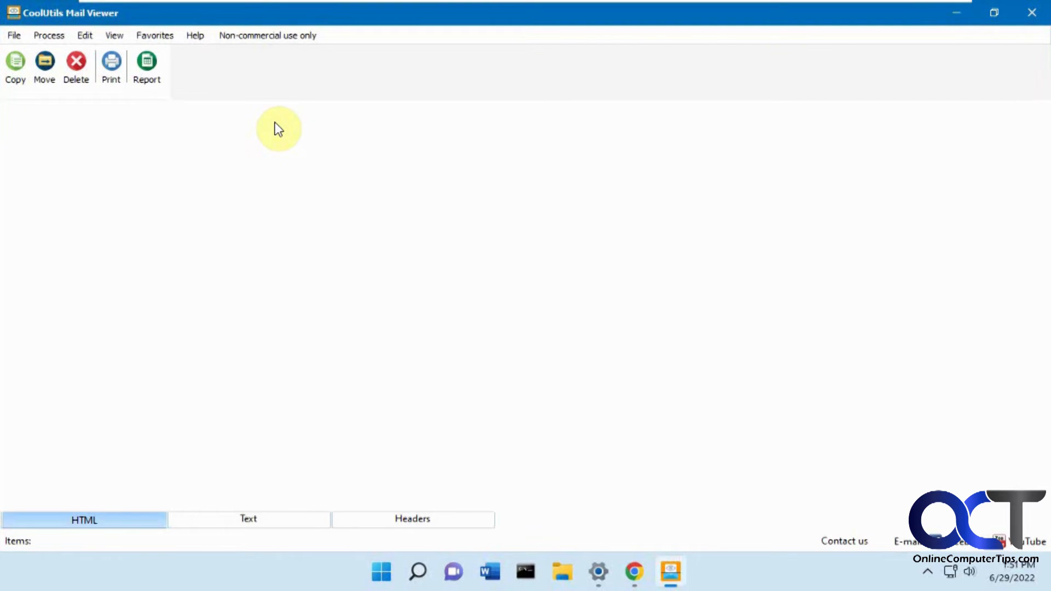
click(14, 35)
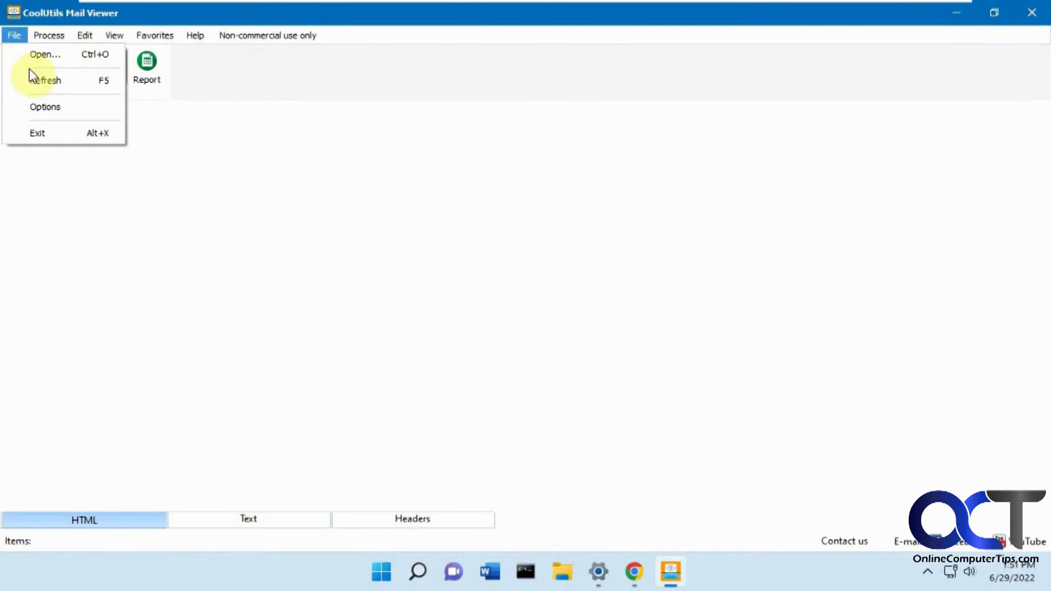
click(44, 54)
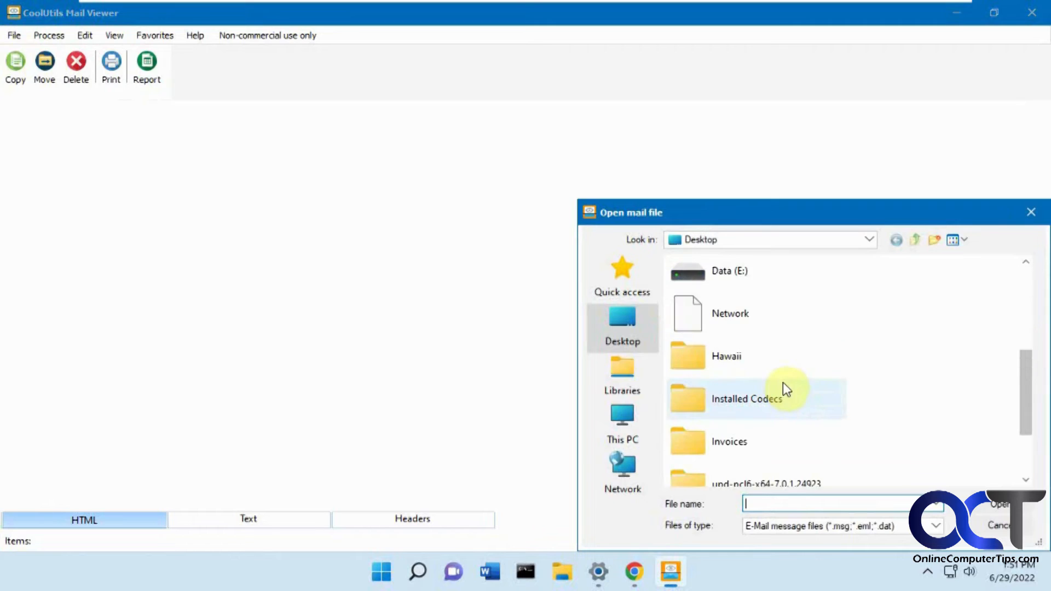
scroll(down, 3)
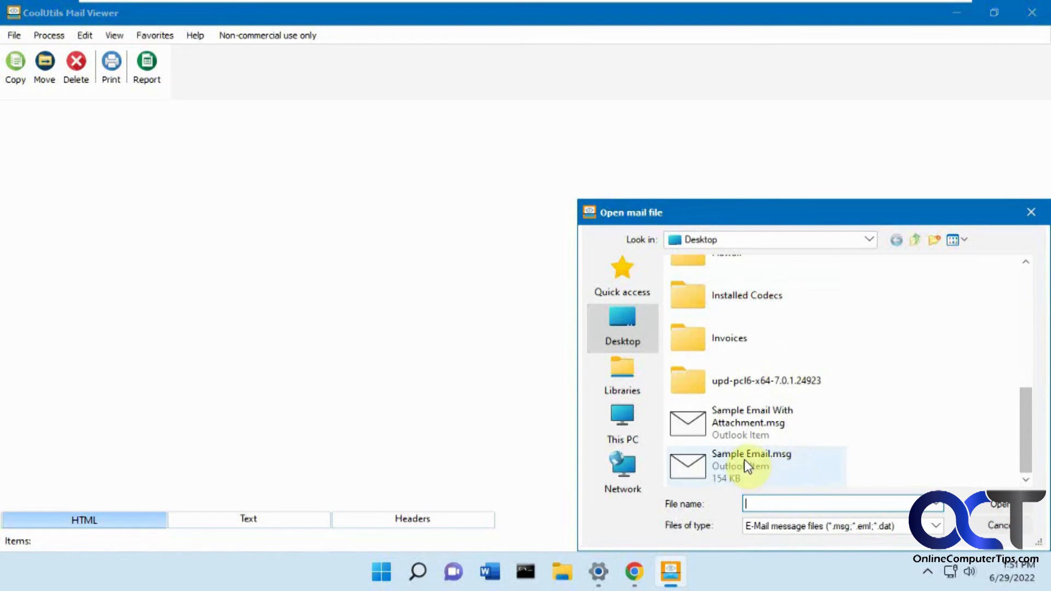
double_click(752, 459)
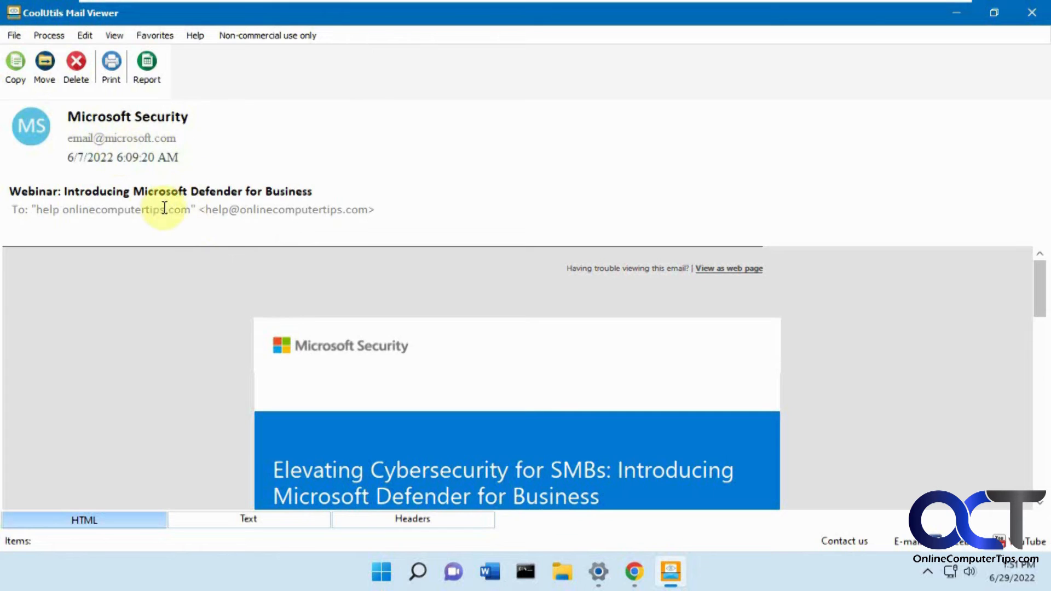
mouse_move(273, 318)
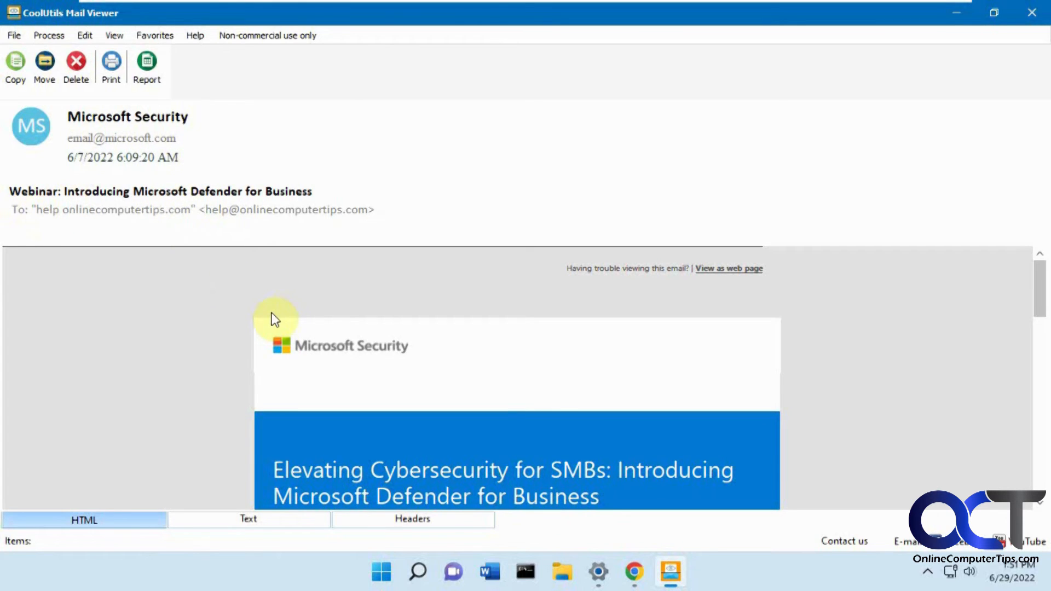
Scroll through the Microsoft Security Defender for Business webinar invitation body.
scroll(down, 3)
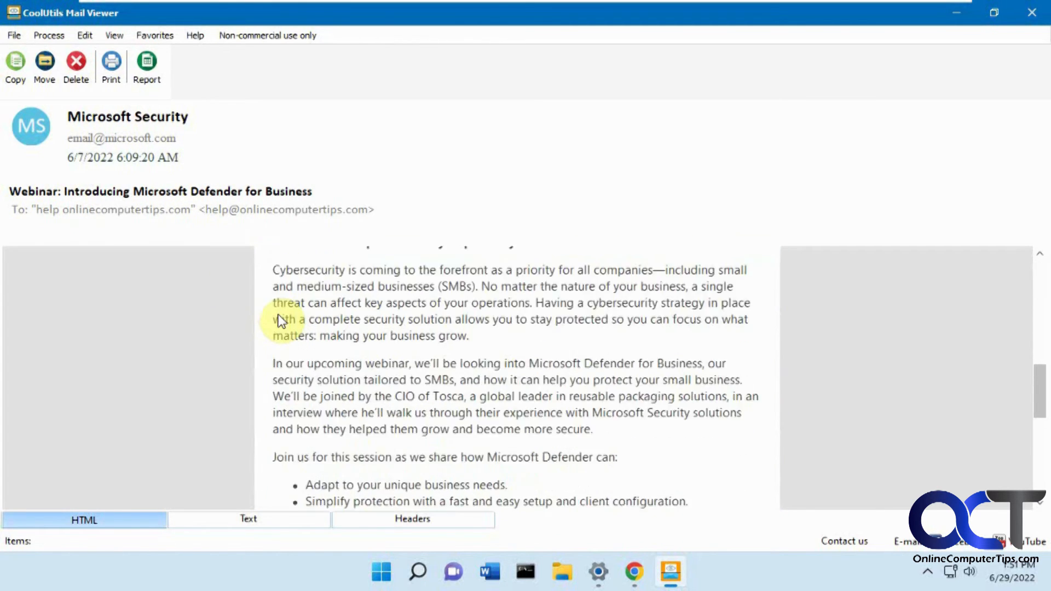
scroll(down, 3)
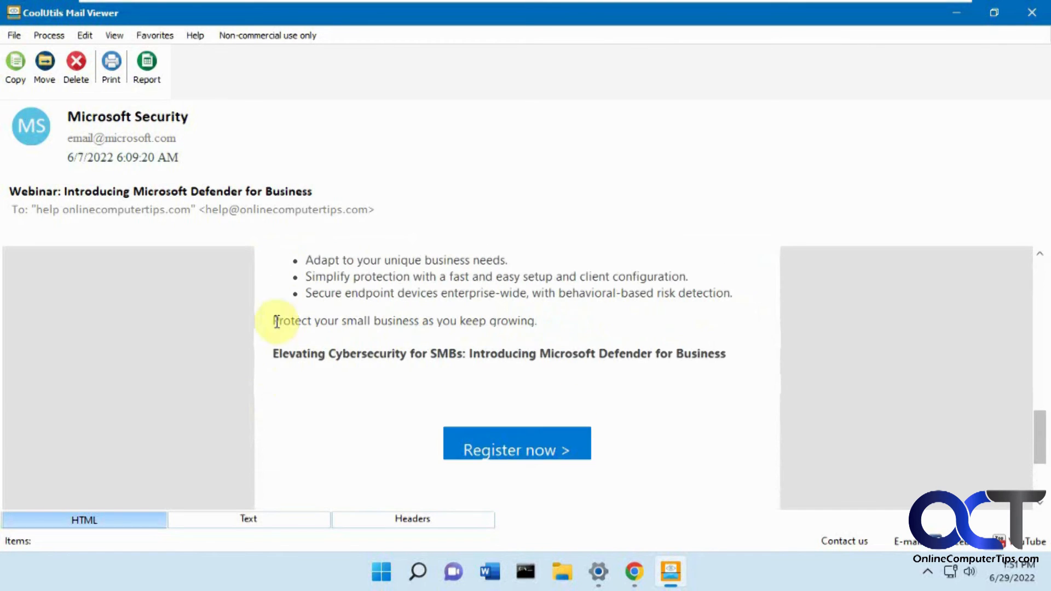
click(249, 520)
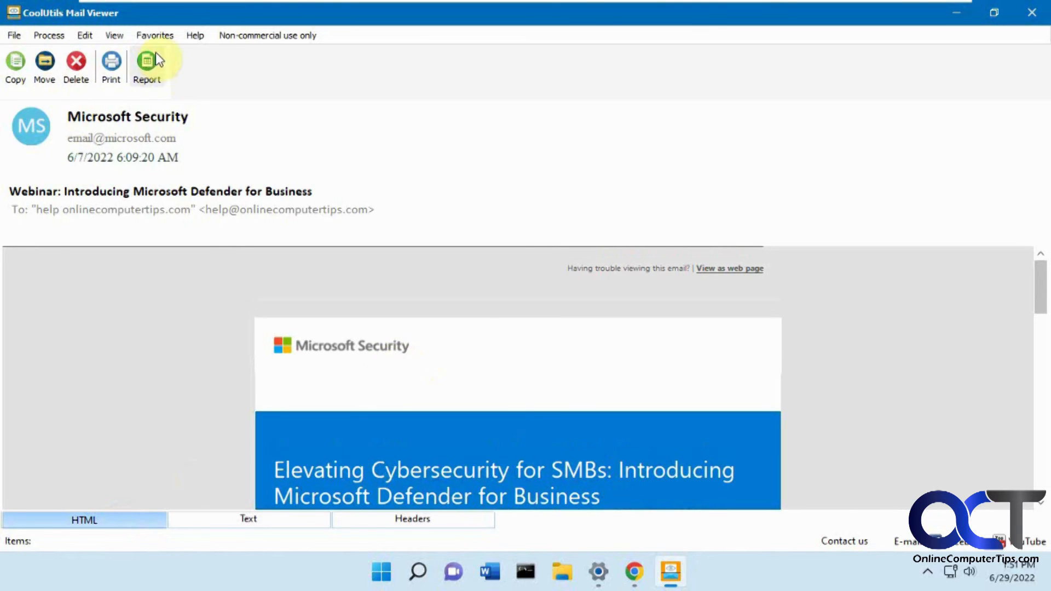
Start File > Open again and browse toward Sample Email With Attachment.msg.
click(154, 35)
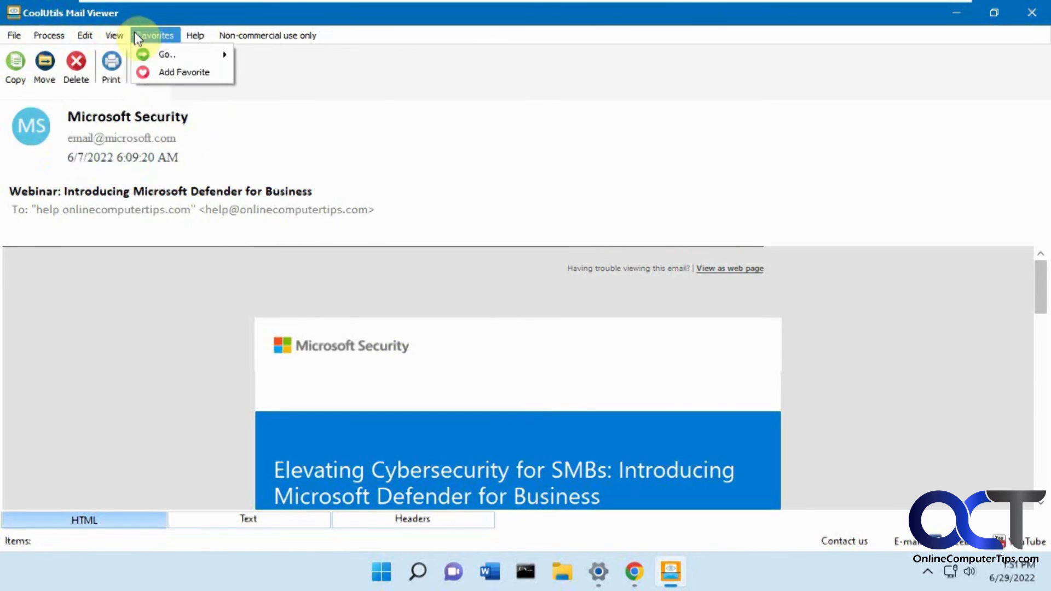
click(14, 35)
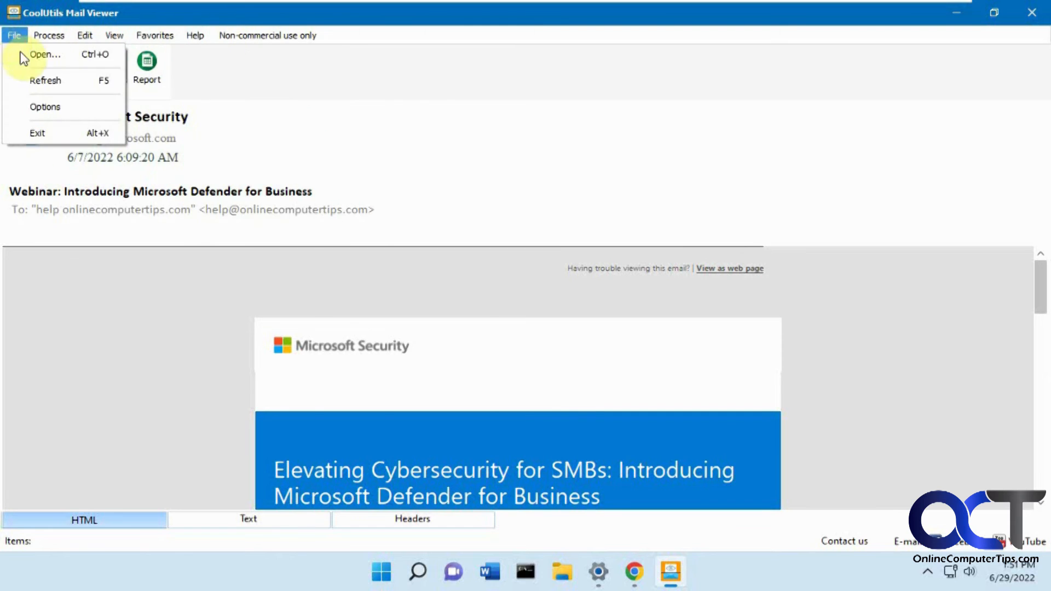
click(46, 55)
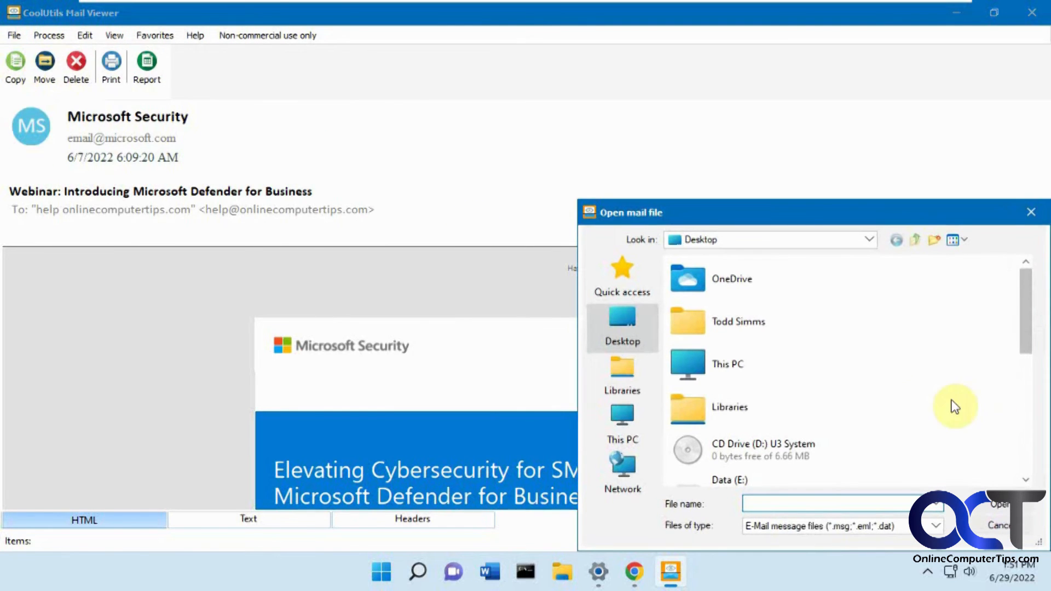
scroll(down, 3)
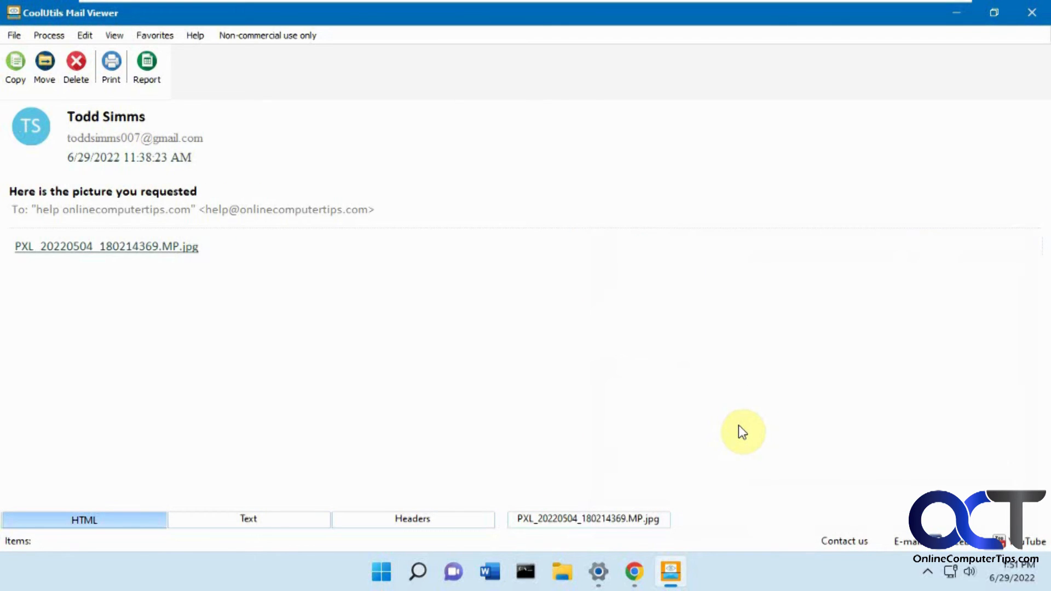
mouse_move(89, 168)
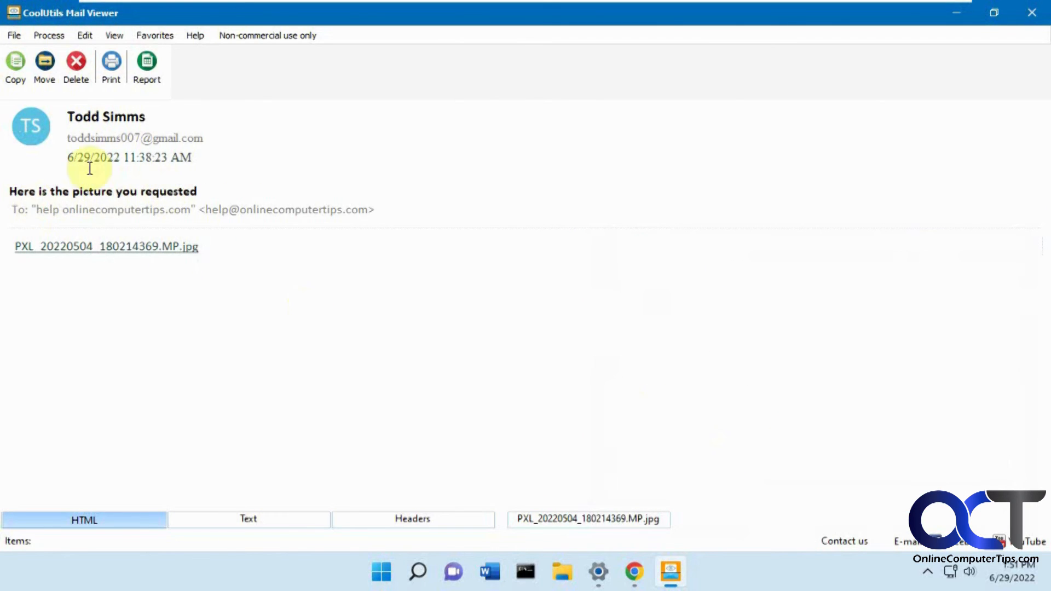
mouse_move(152, 253)
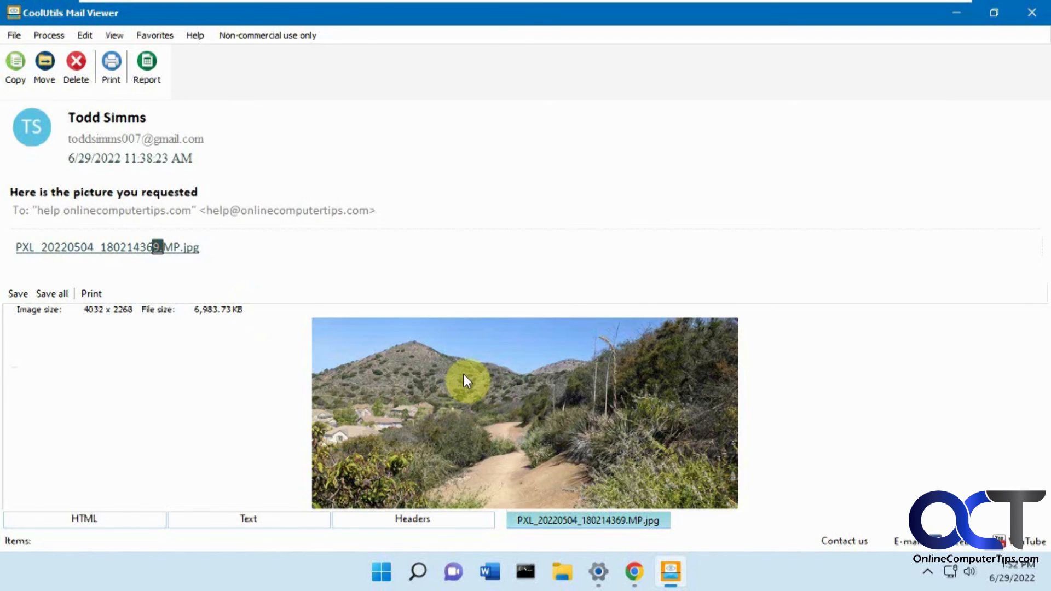
mouse_move(411, 356)
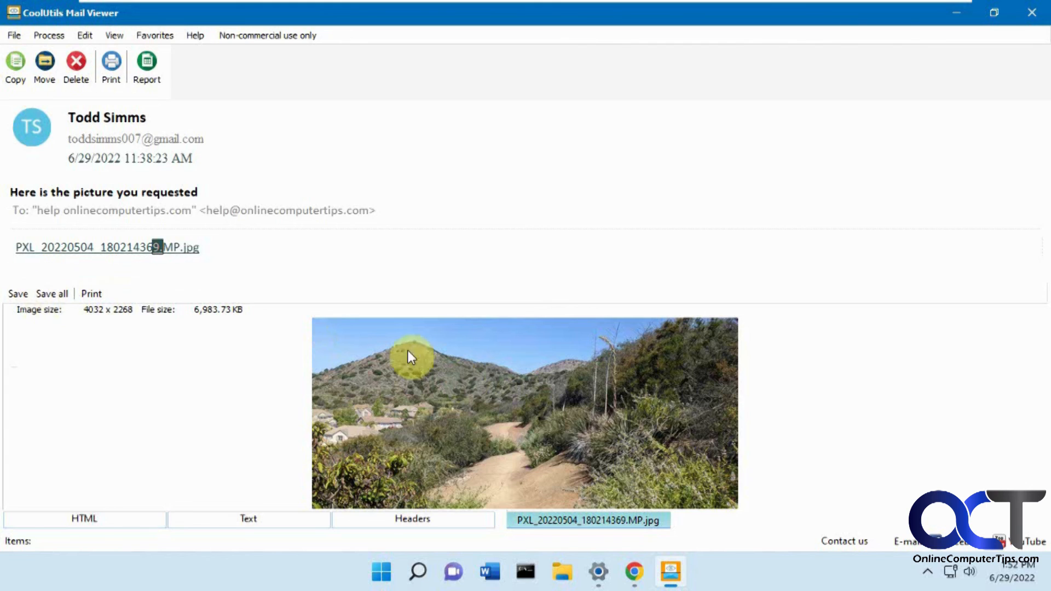
mouse_move(616, 392)
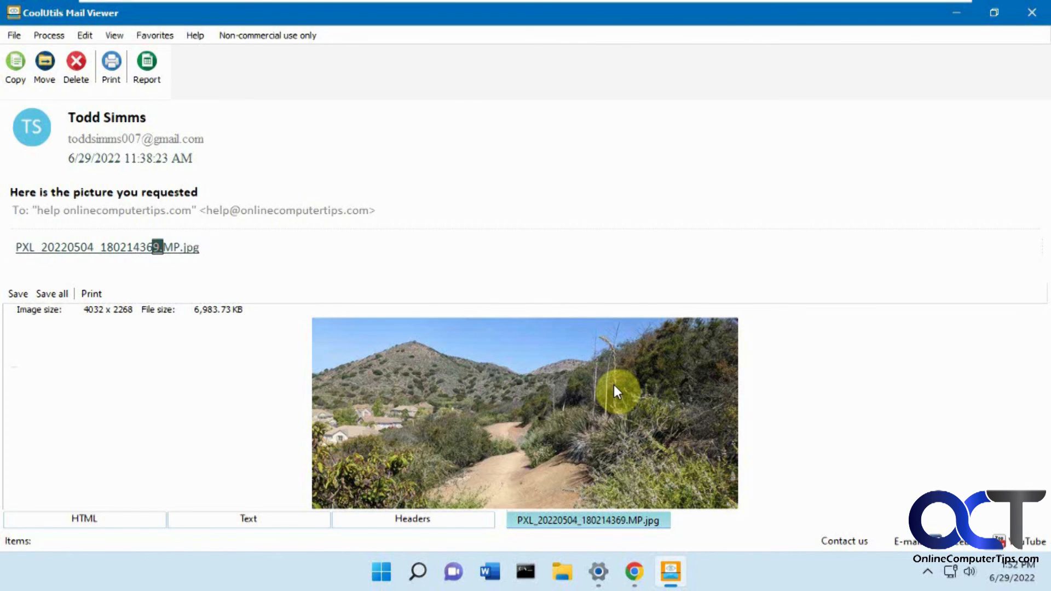
mouse_move(827, 265)
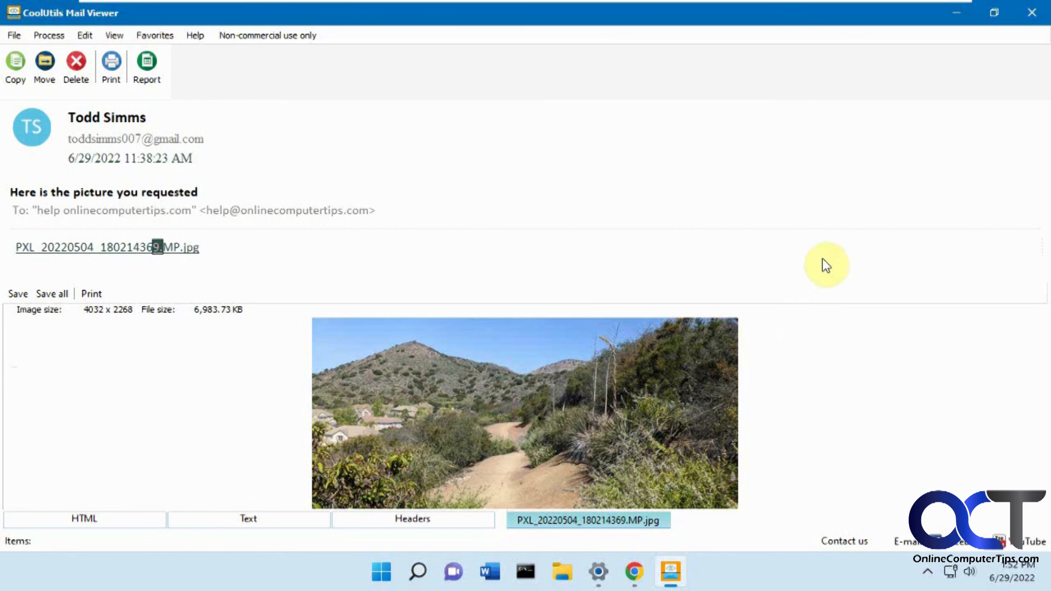
mouse_move(800, 243)
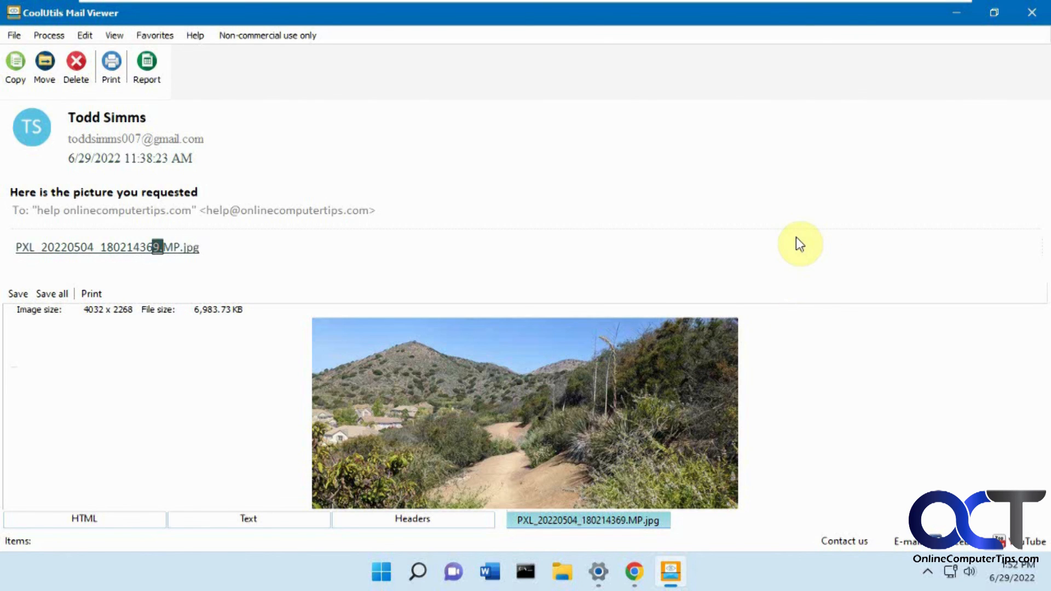